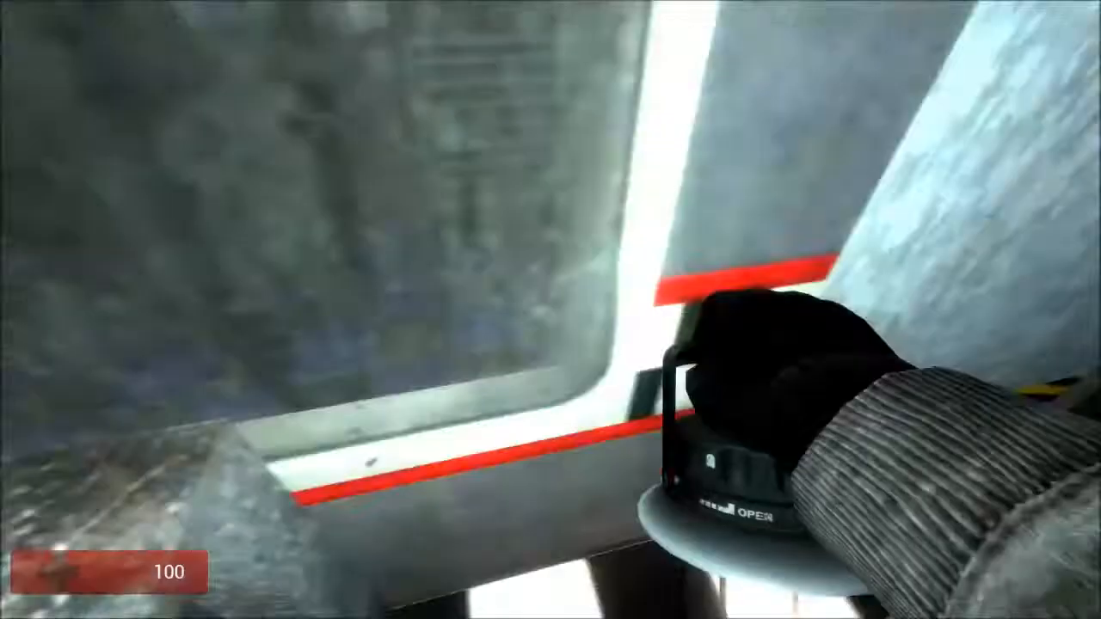
mouse_move(551, 310)
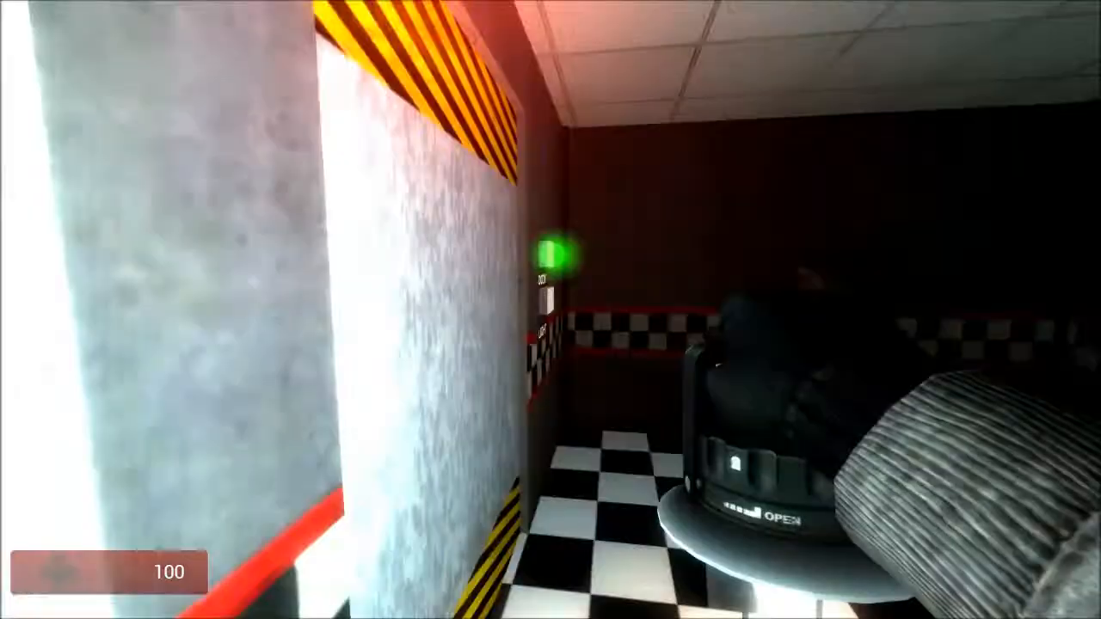
mouse_move(550, 310)
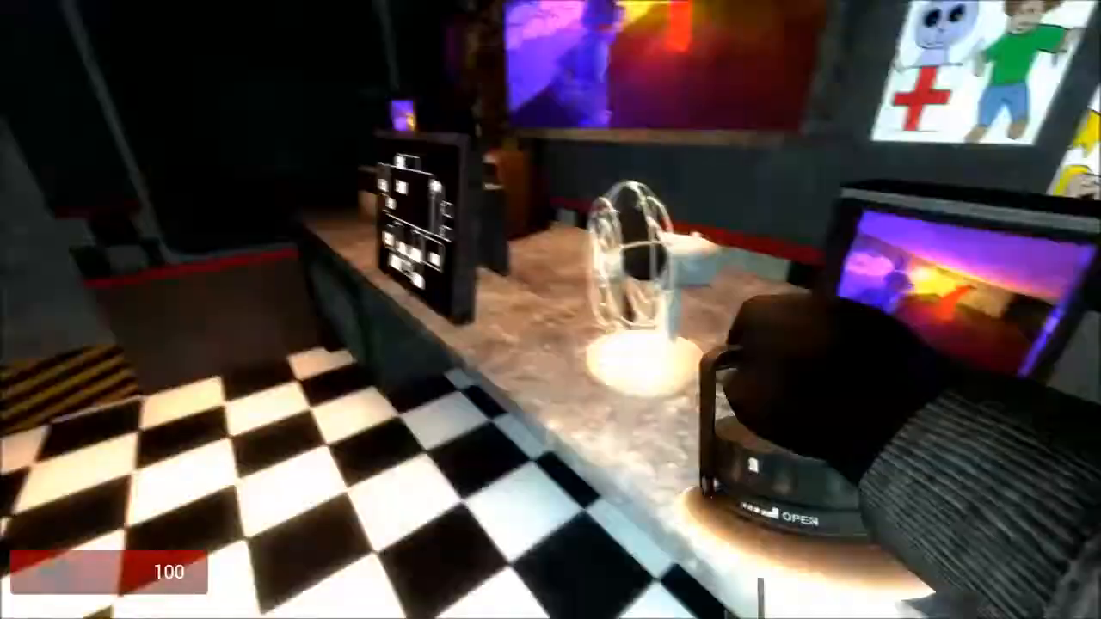
mouse_move(344, 310)
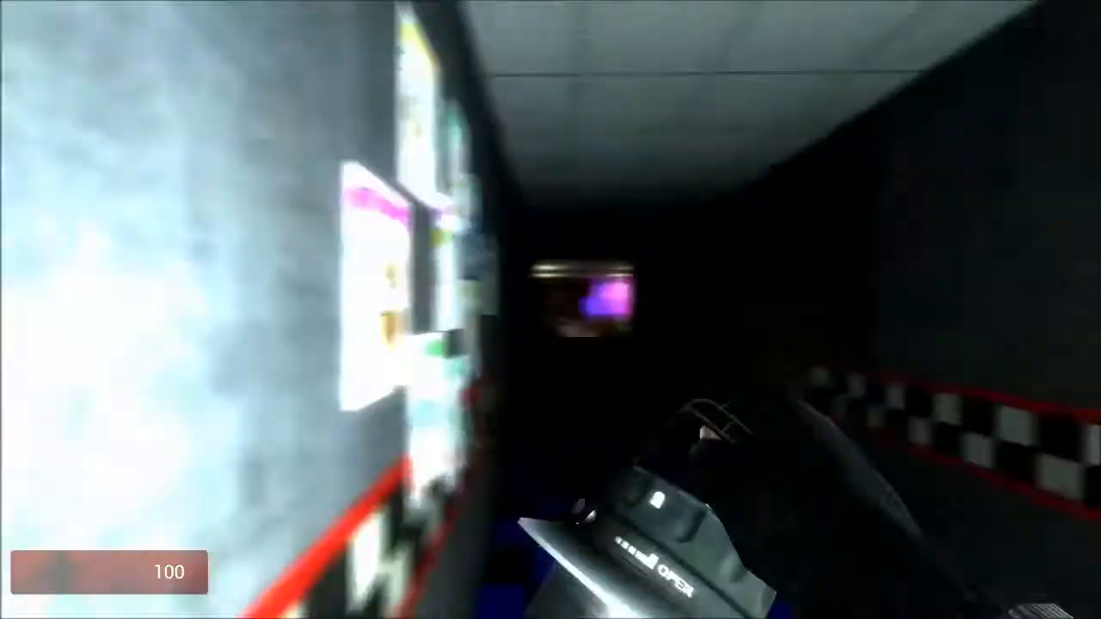
mouse_move(551, 310)
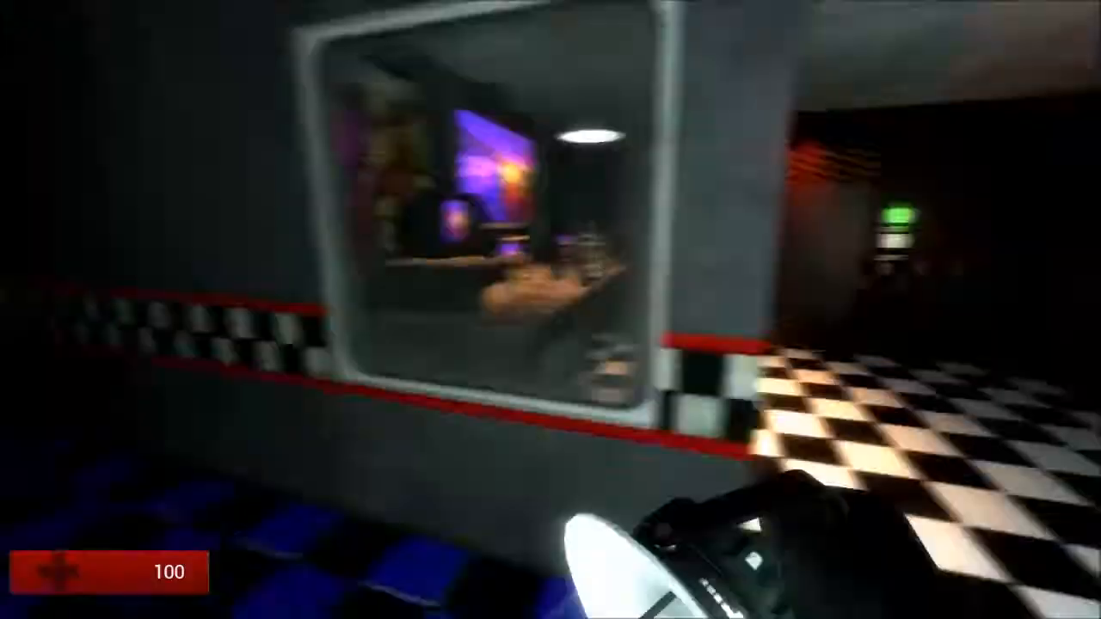
mouse_move(551, 310)
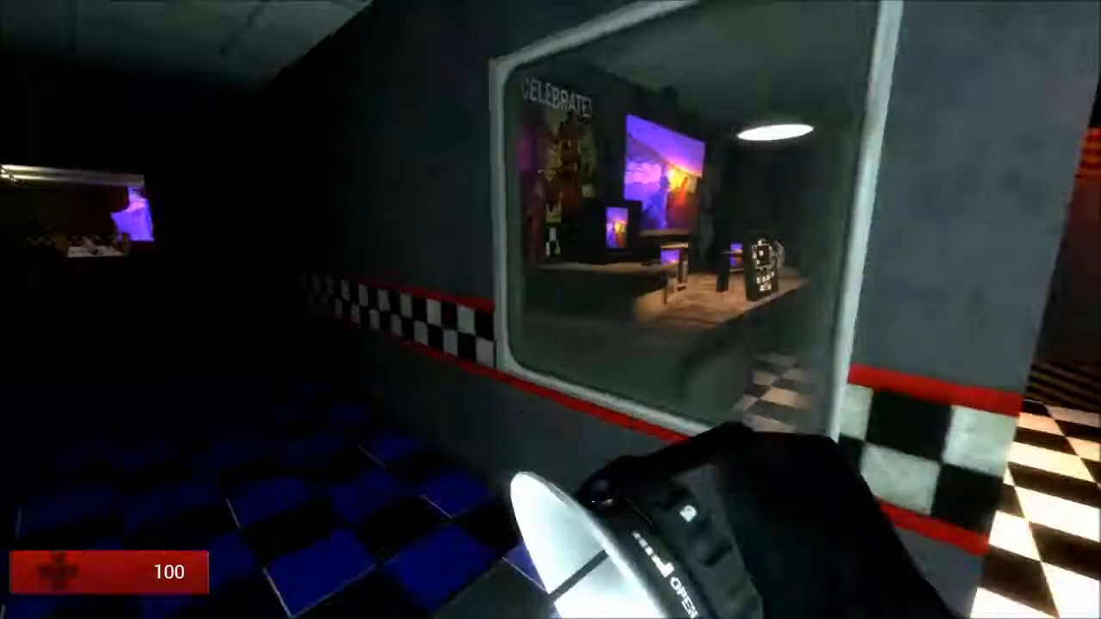
mouse_move(550, 309)
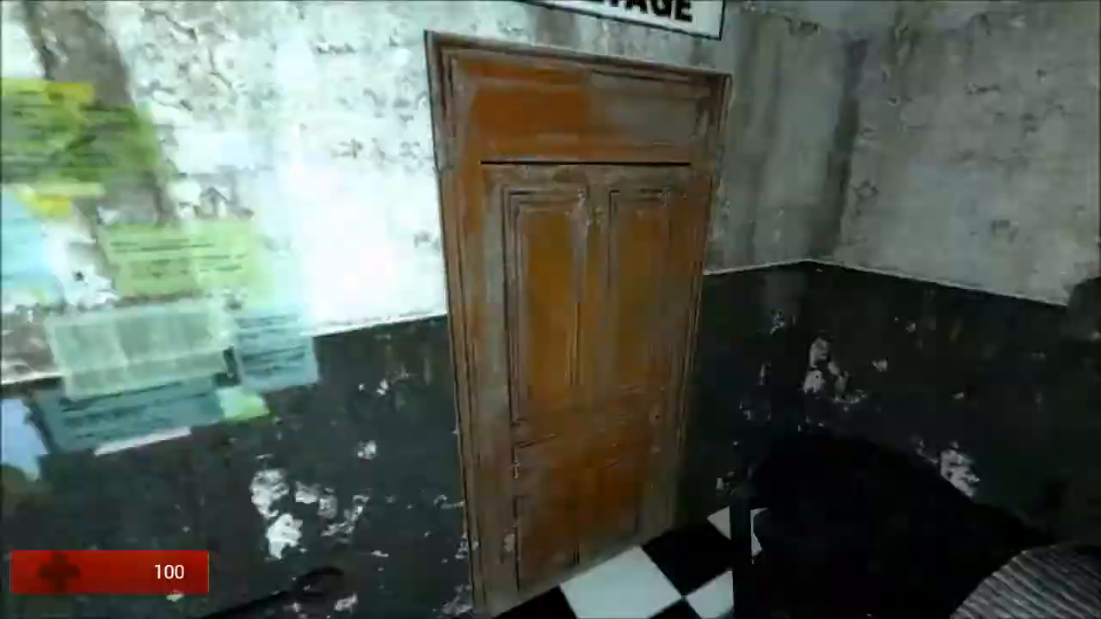
mouse_move(550, 309)
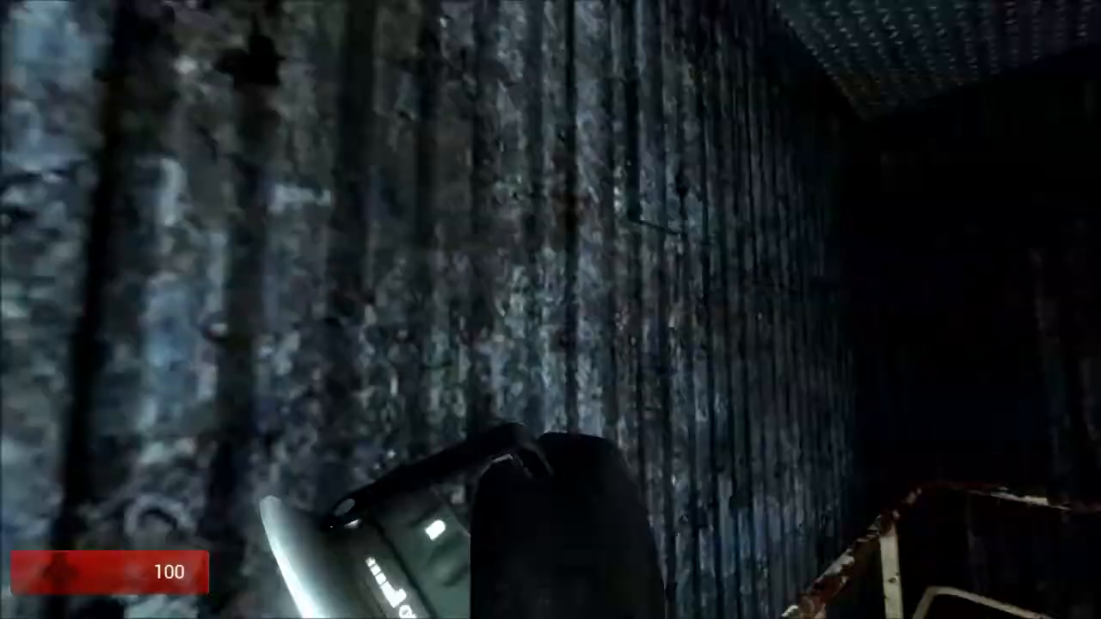
mouse_move(550, 310)
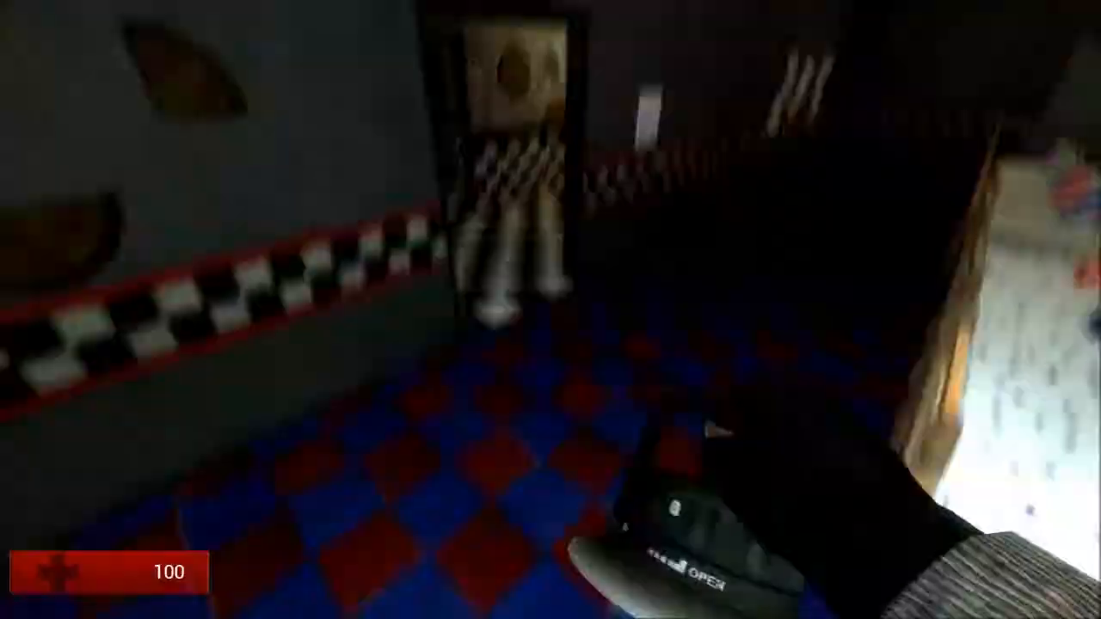
mouse_move(551, 310)
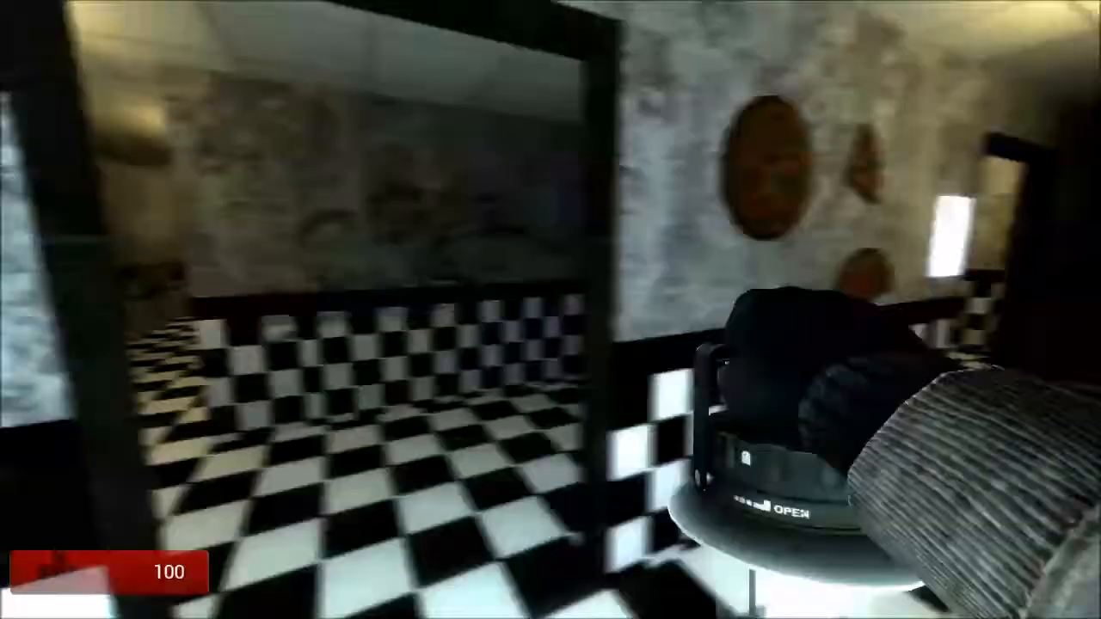
mouse_move(550, 310)
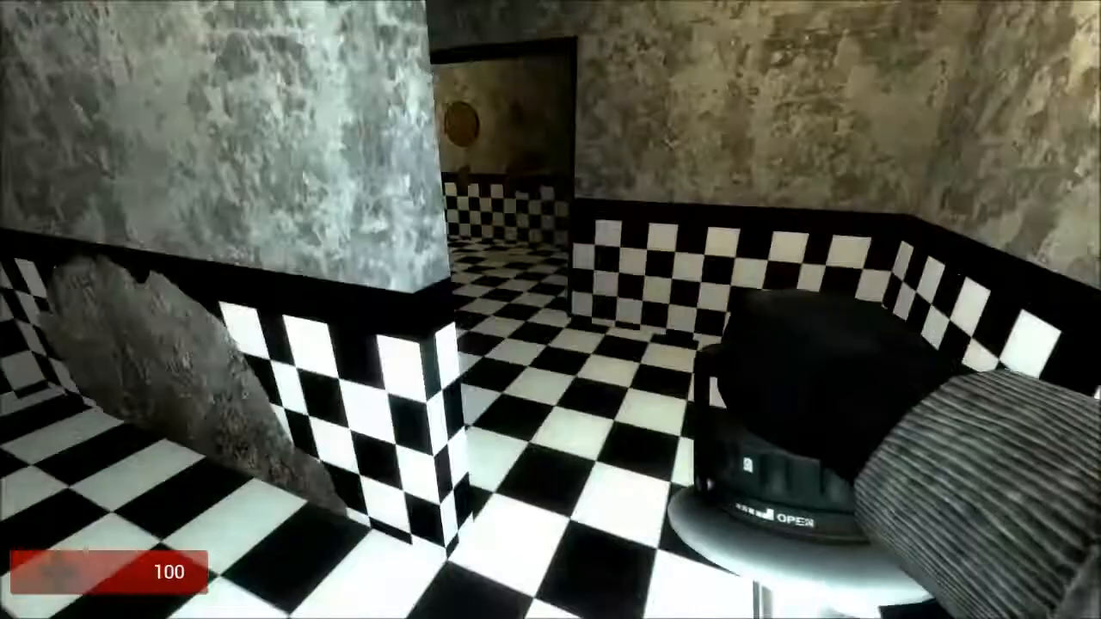
mouse_move(550, 310)
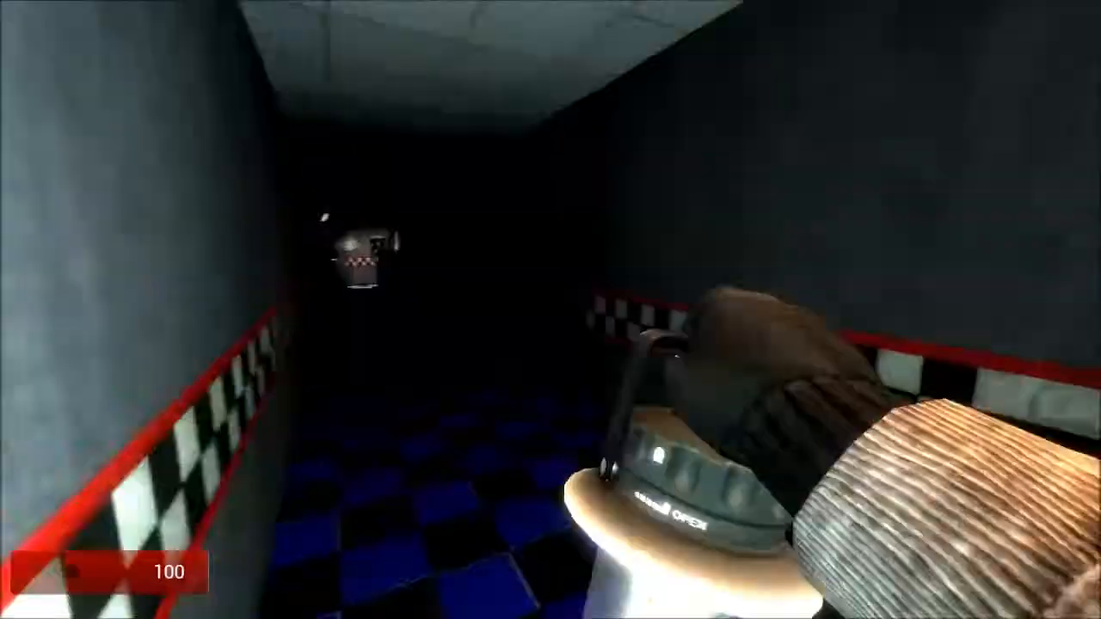
mouse_move(550, 309)
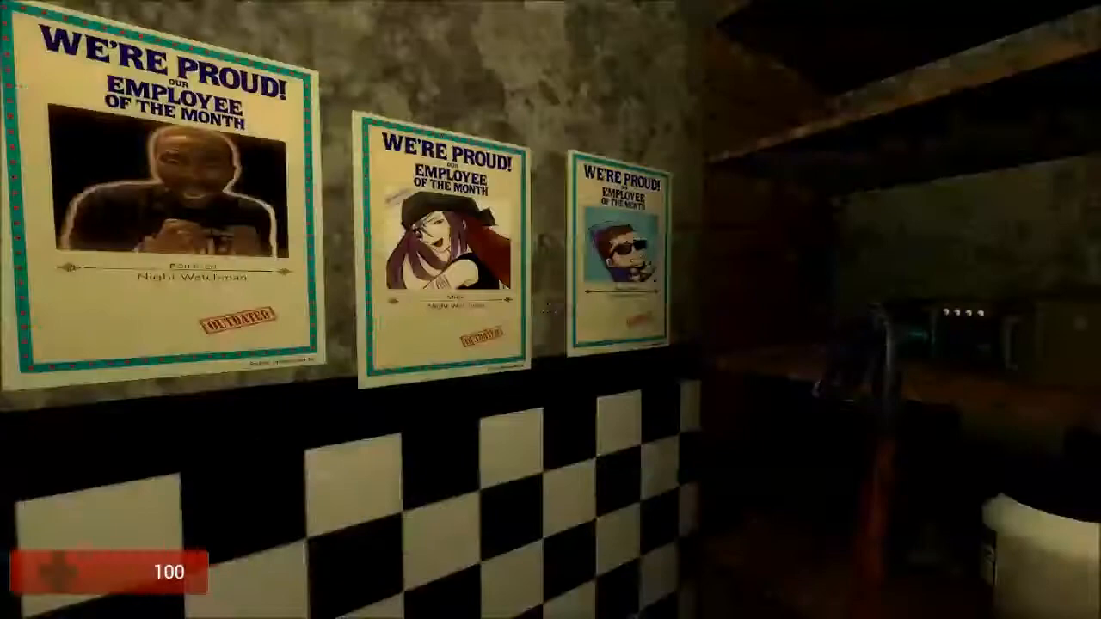
mouse_move(551, 310)
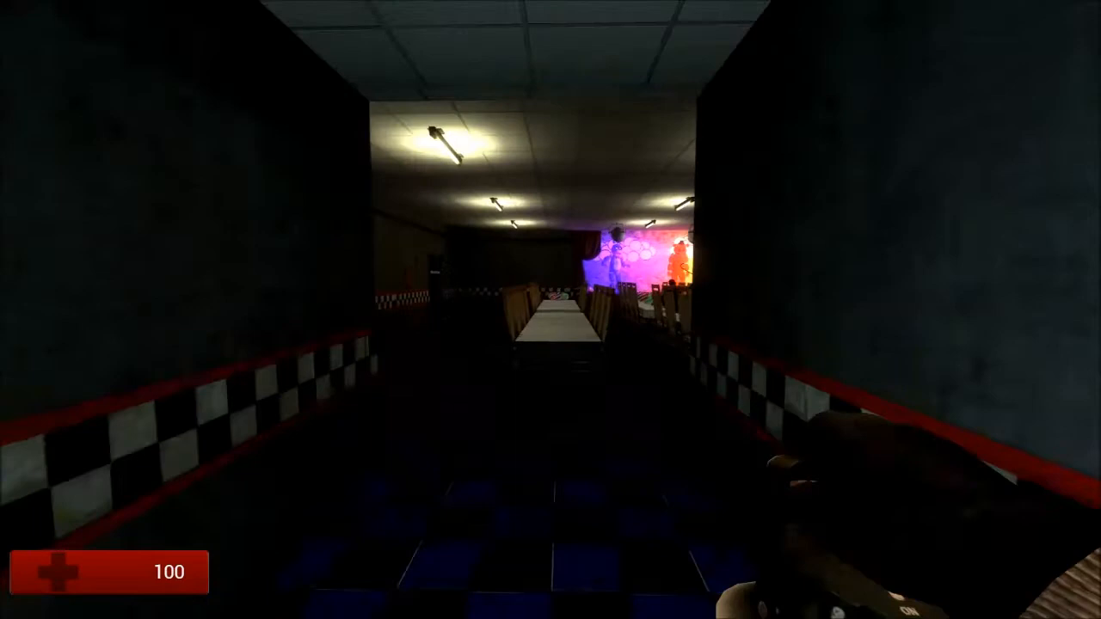
mouse_move(550, 310)
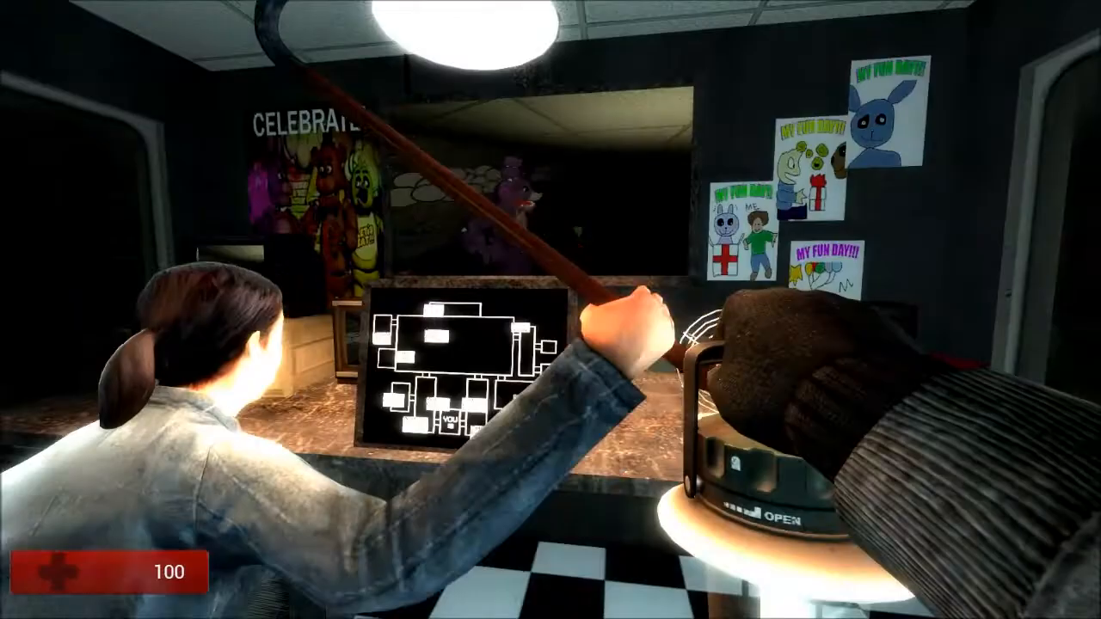
mouse_move(550, 309)
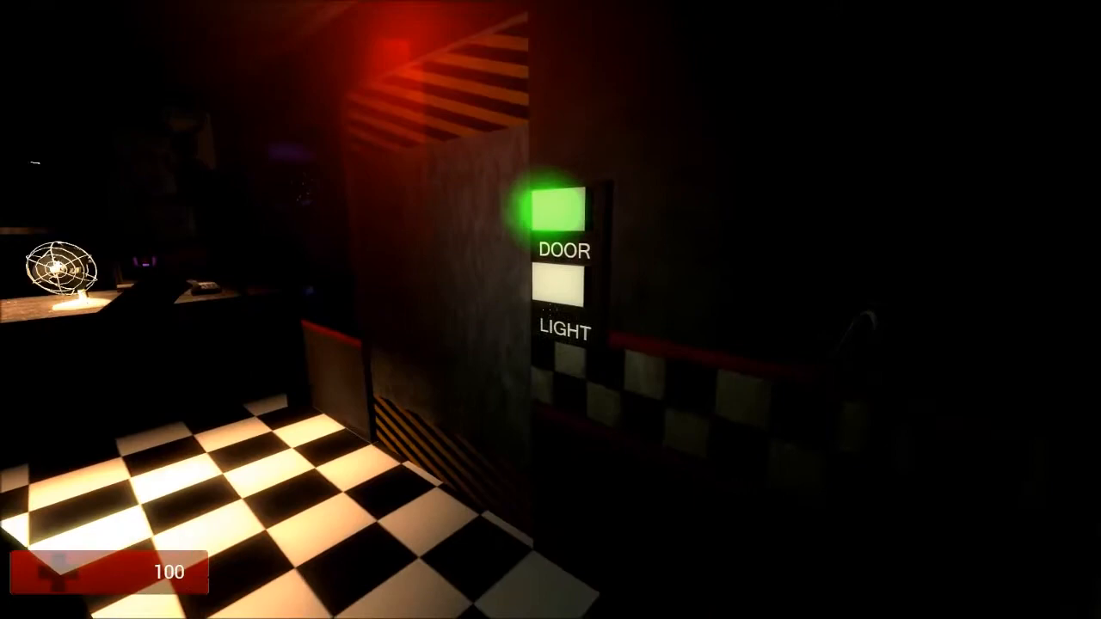
mouse_move(550, 310)
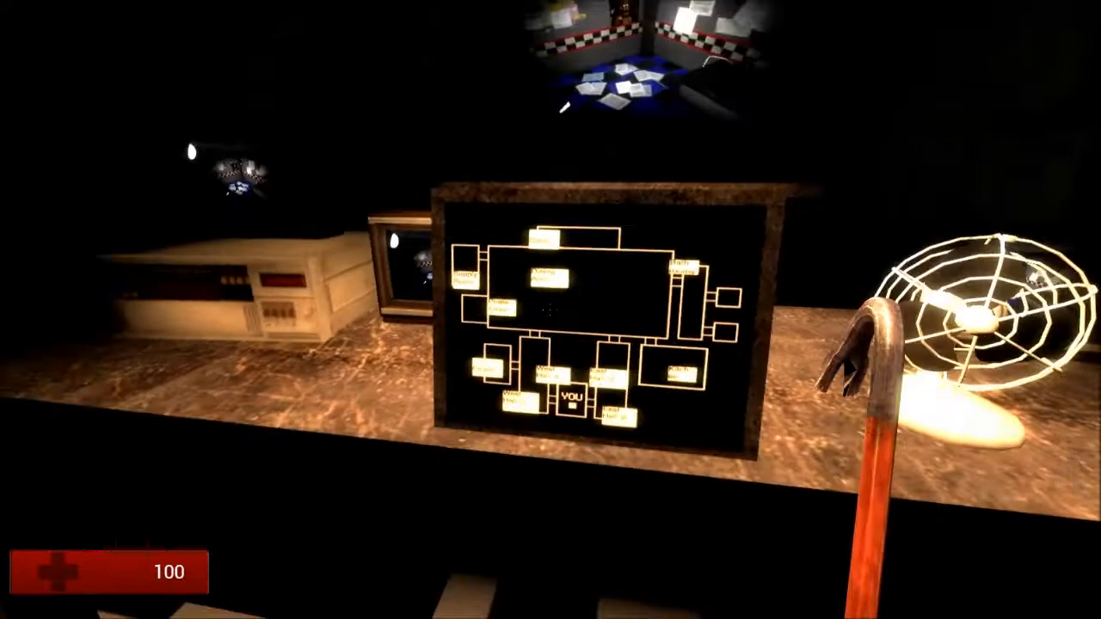
mouse_move(551, 310)
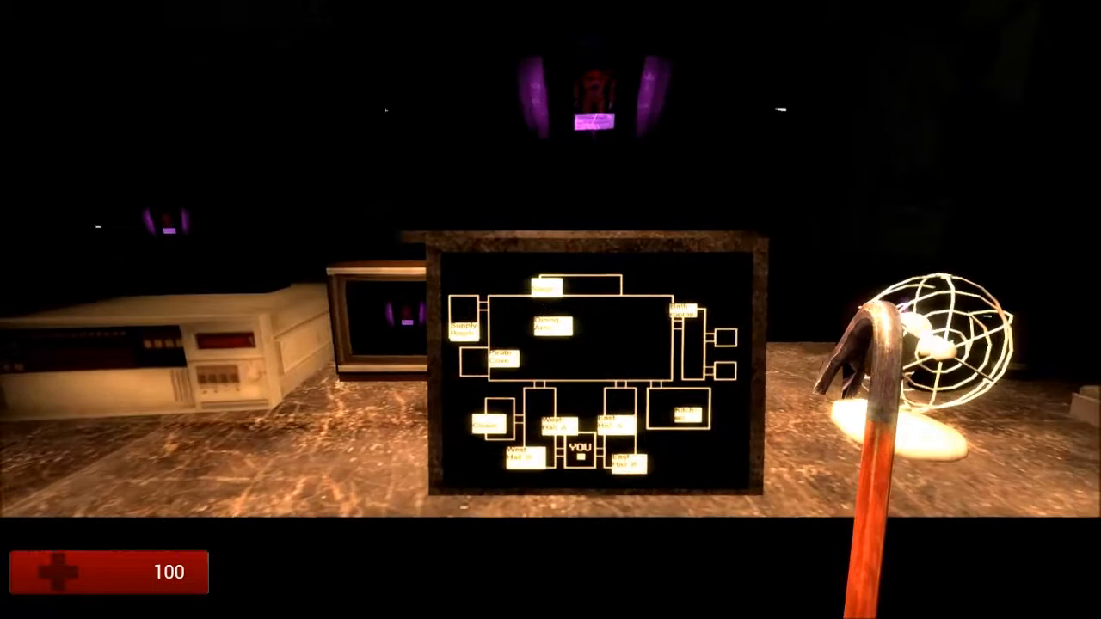
mouse_move(550, 310)
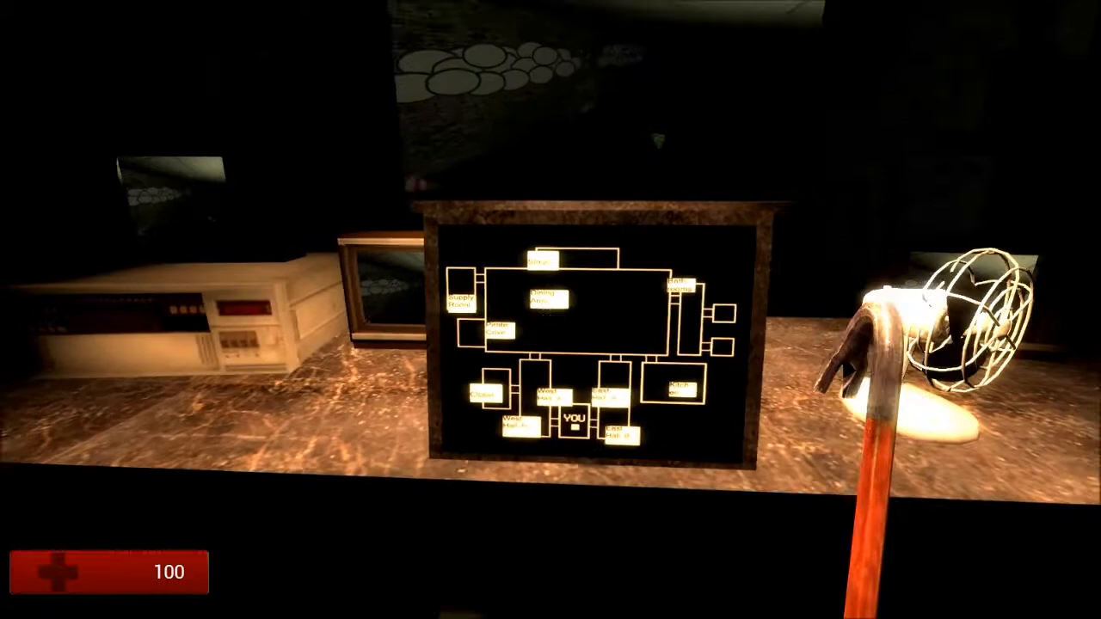
mouse_move(551, 310)
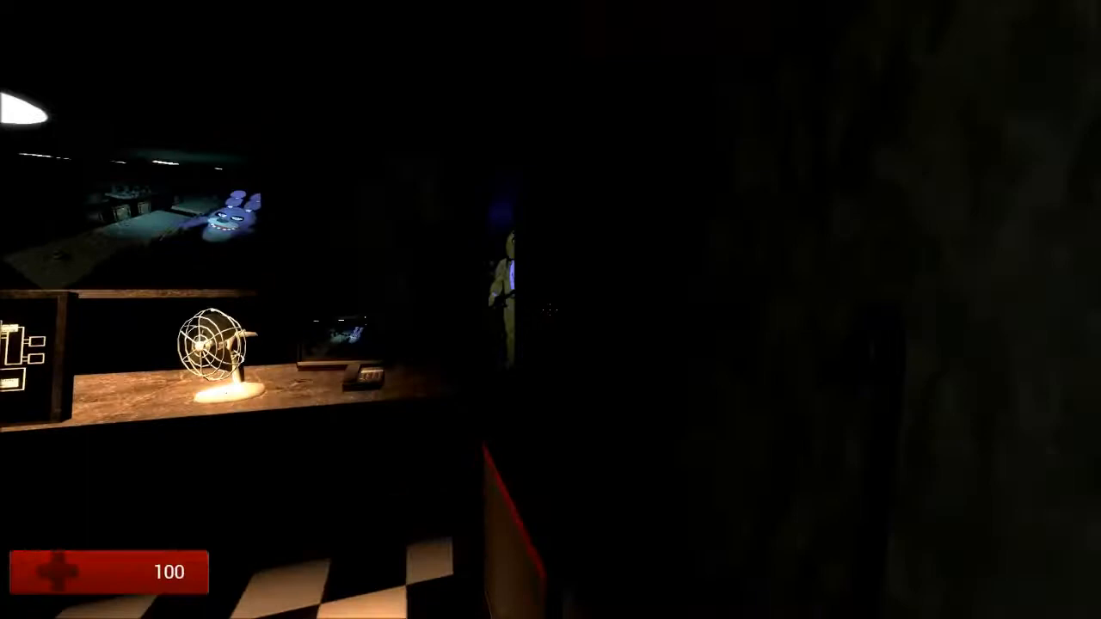
mouse_move(551, 310)
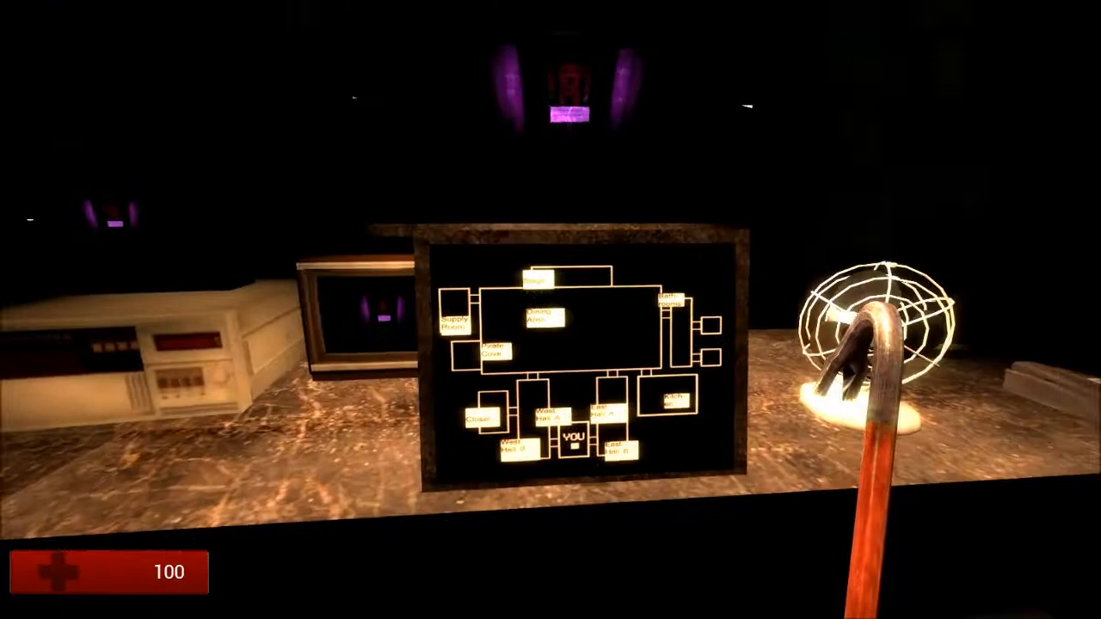
mouse_move(551, 309)
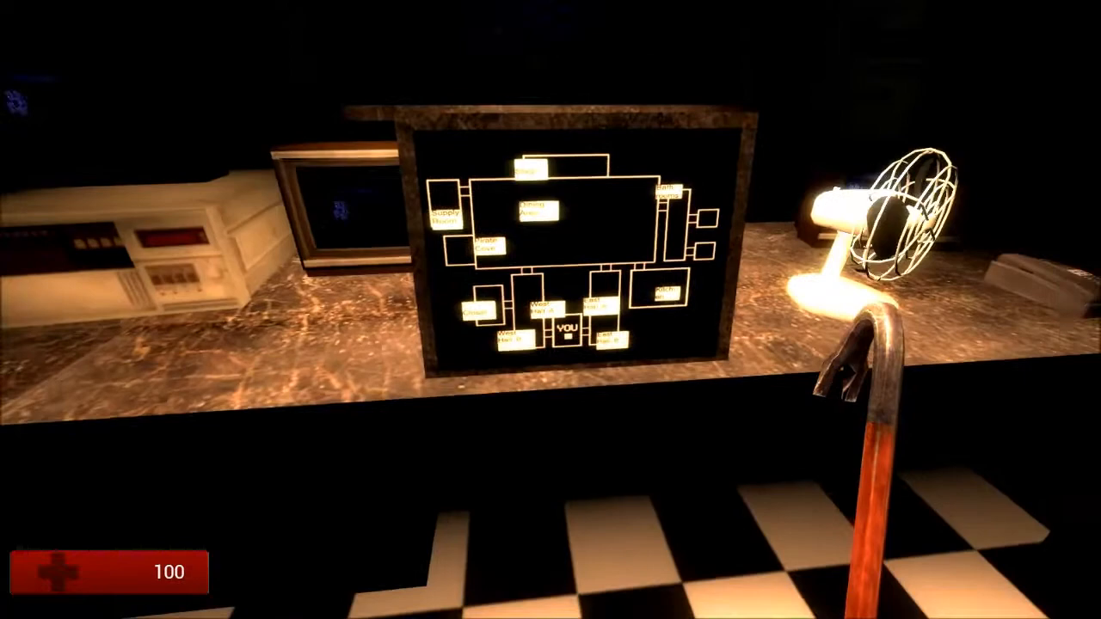
mouse_move(551, 309)
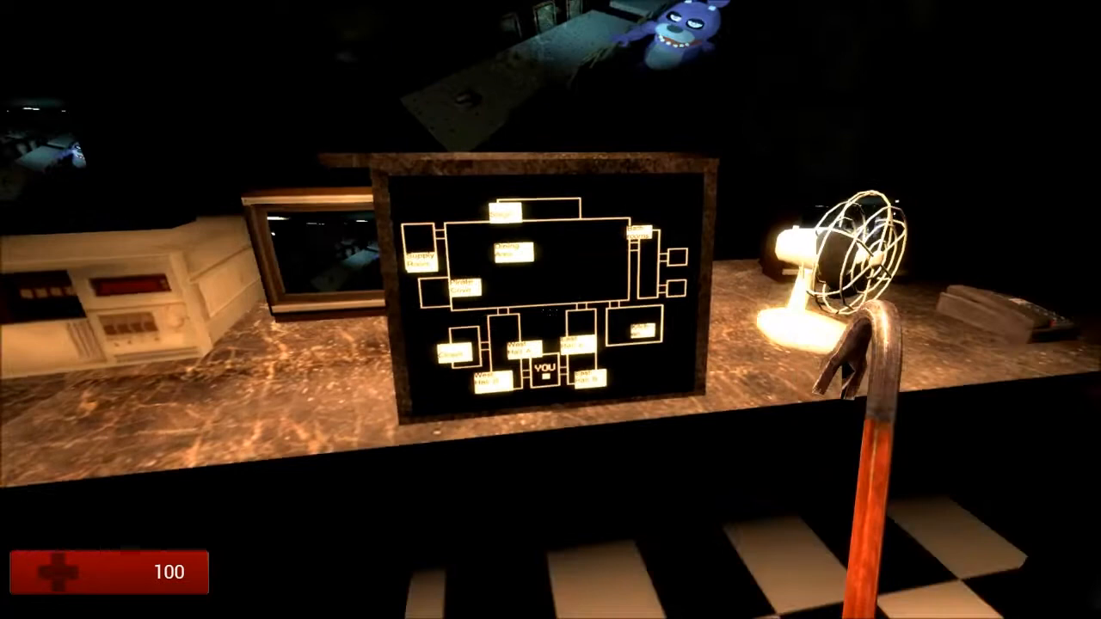
mouse_move(551, 310)
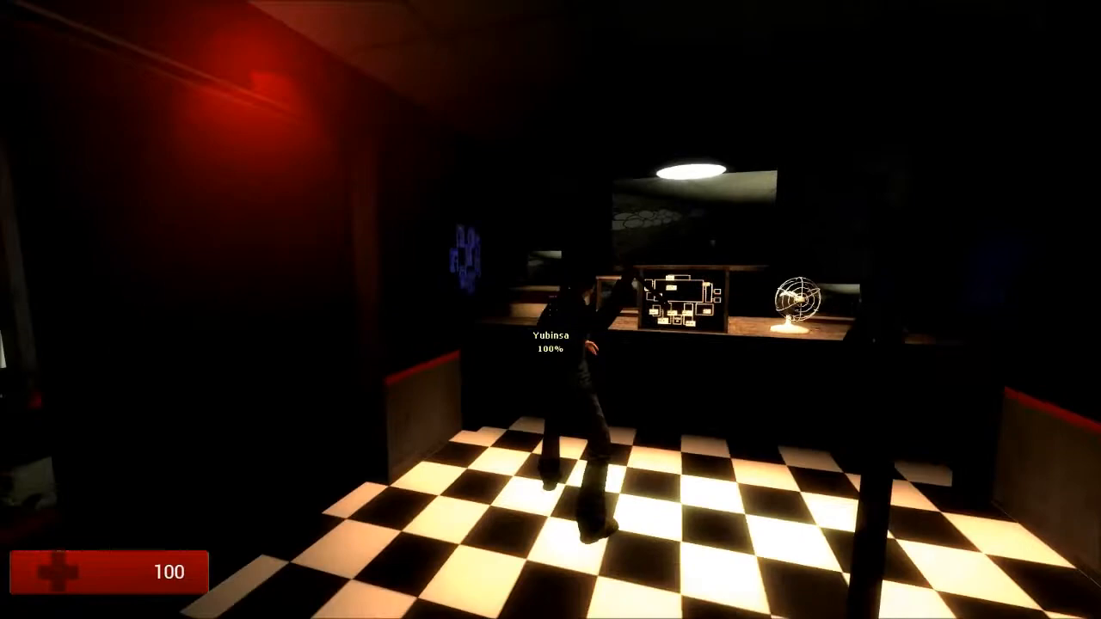
mouse_move(550, 310)
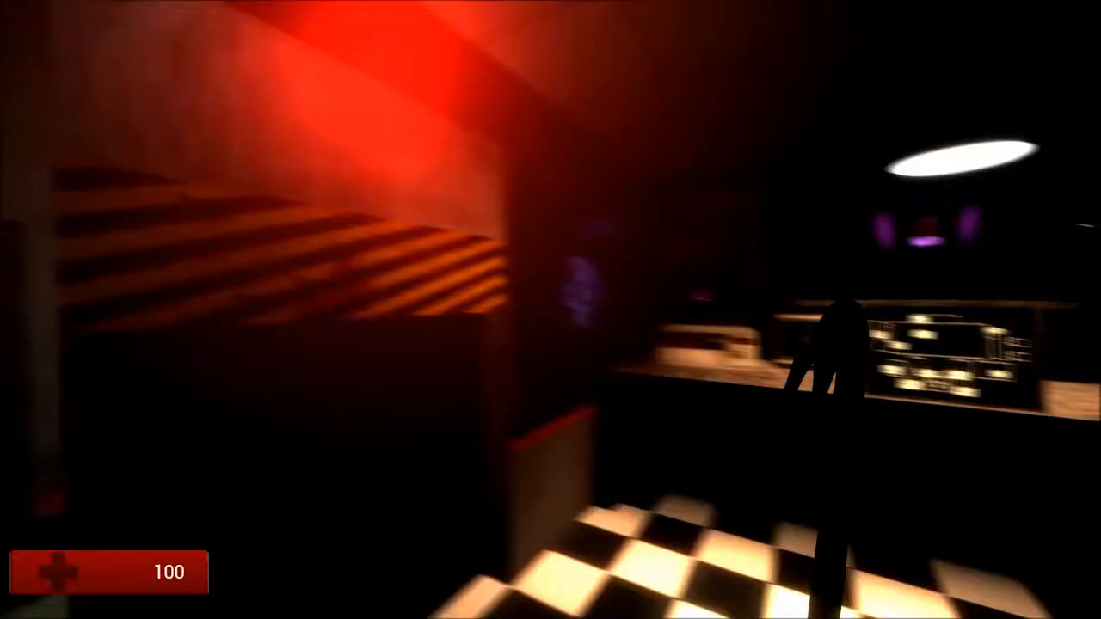
mouse_move(550, 310)
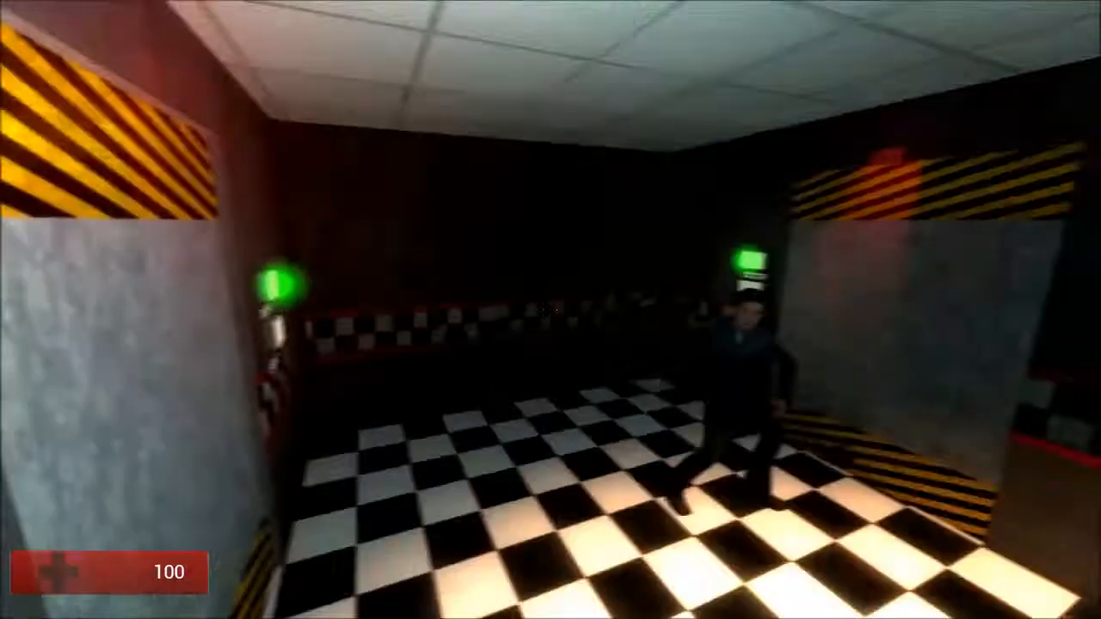
mouse_move(550, 310)
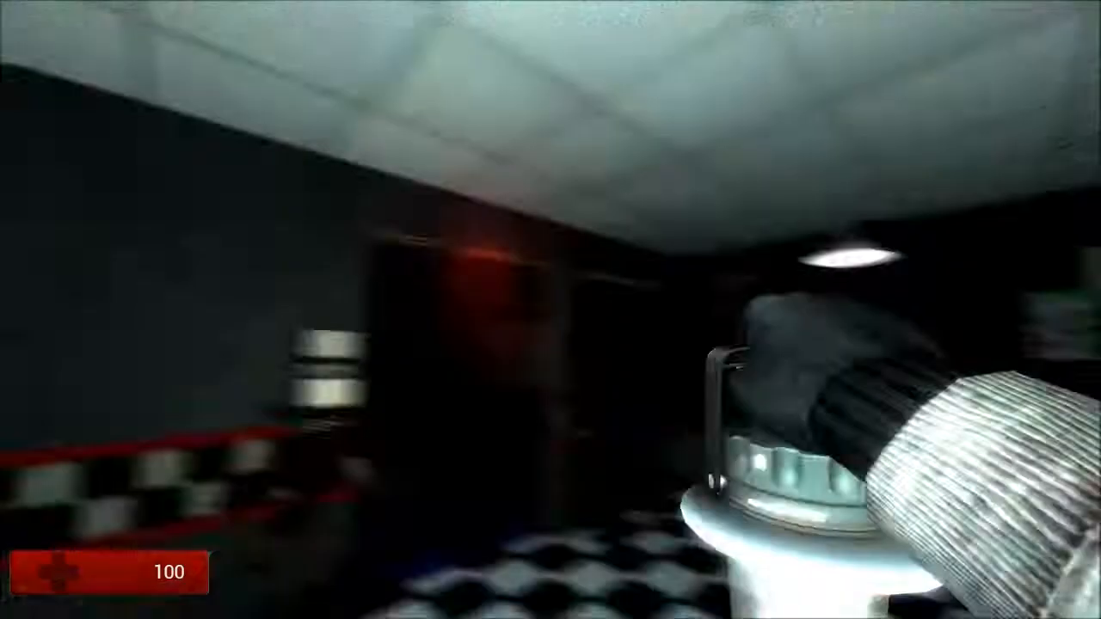
mouse_move(550, 309)
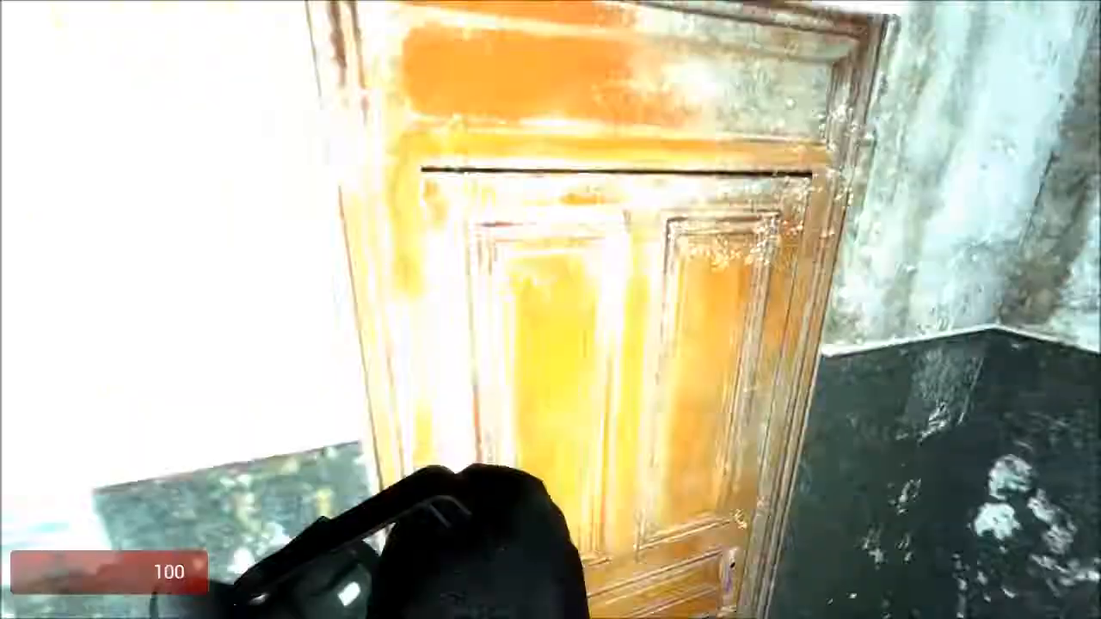
mouse_move(550, 310)
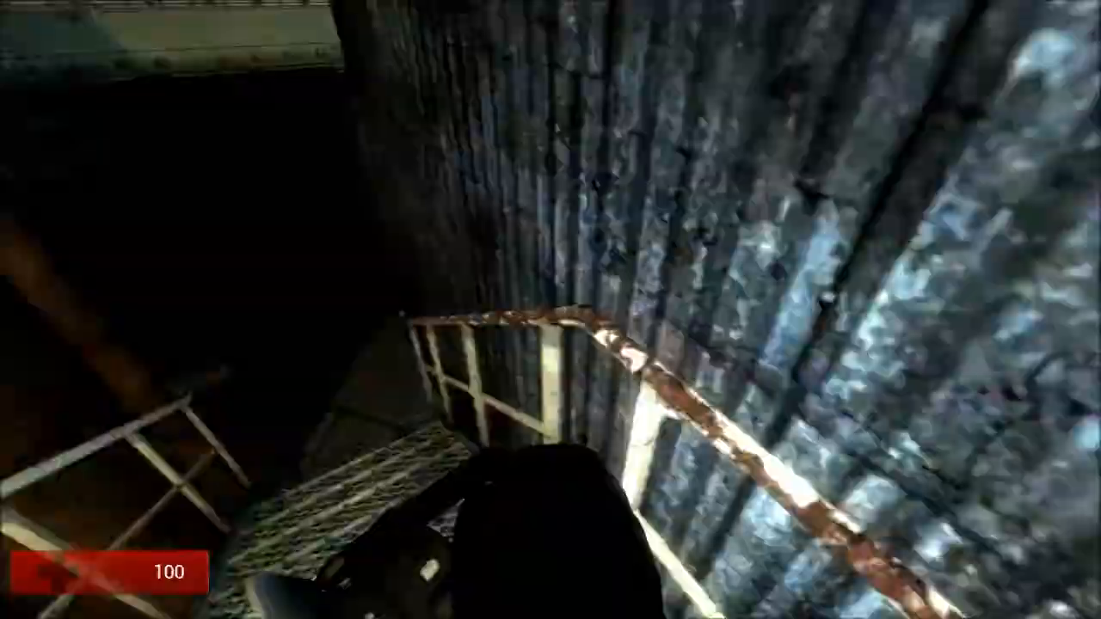
mouse_move(550, 310)
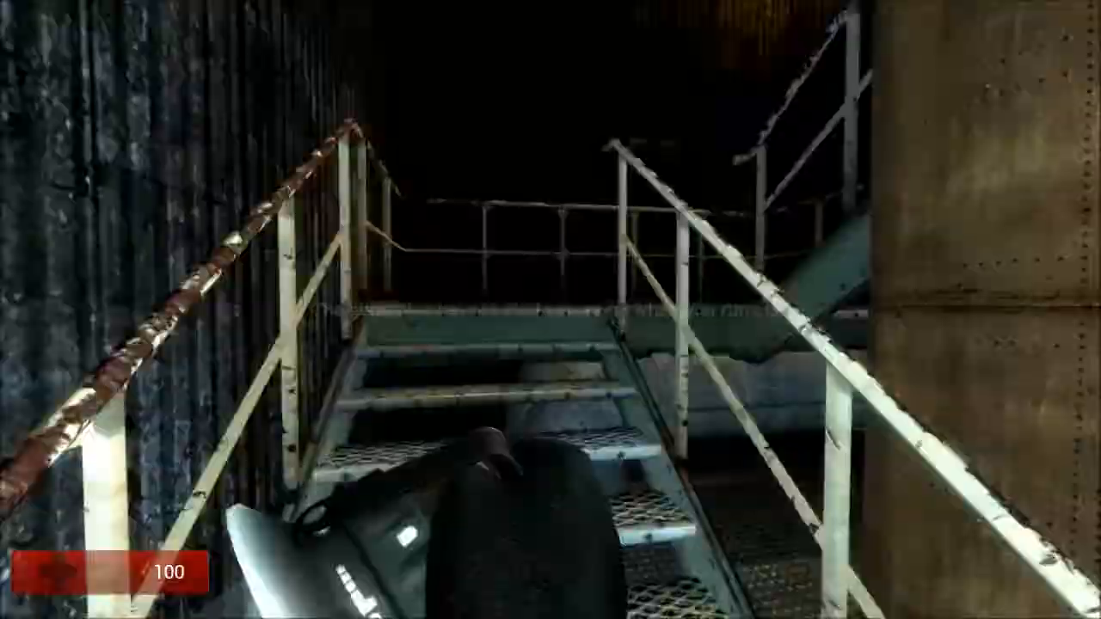
mouse_move(550, 310)
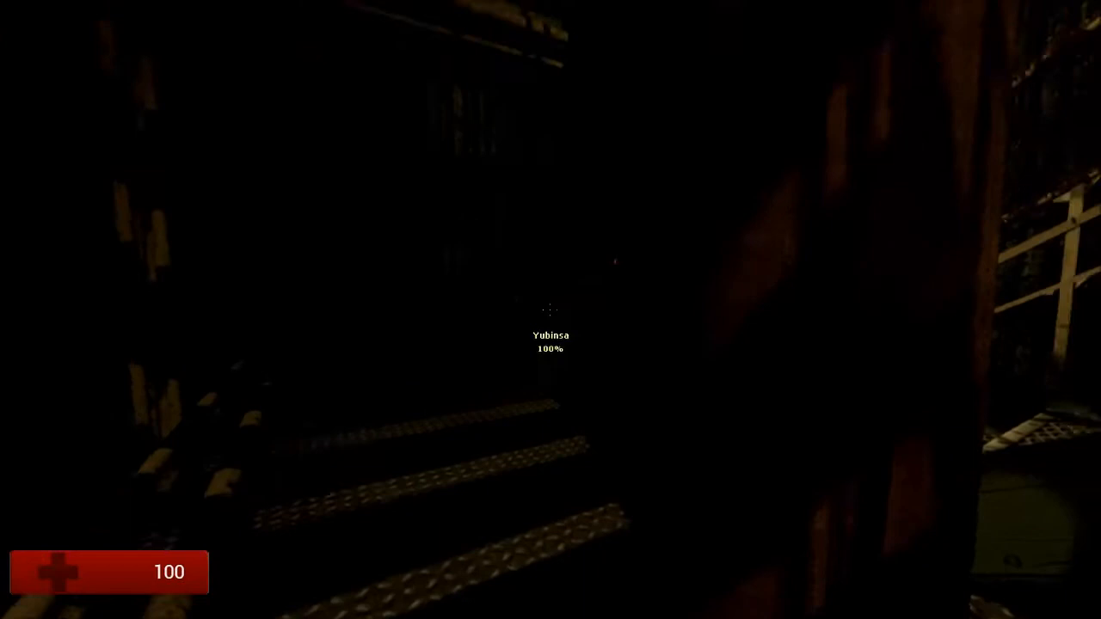
mouse_move(550, 310)
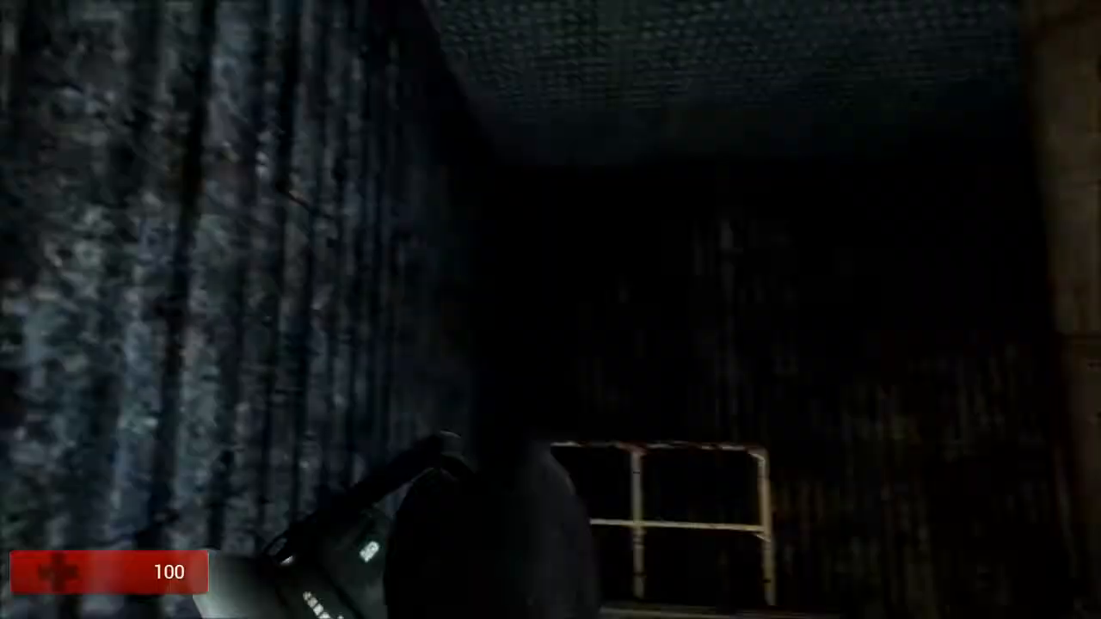
mouse_move(551, 309)
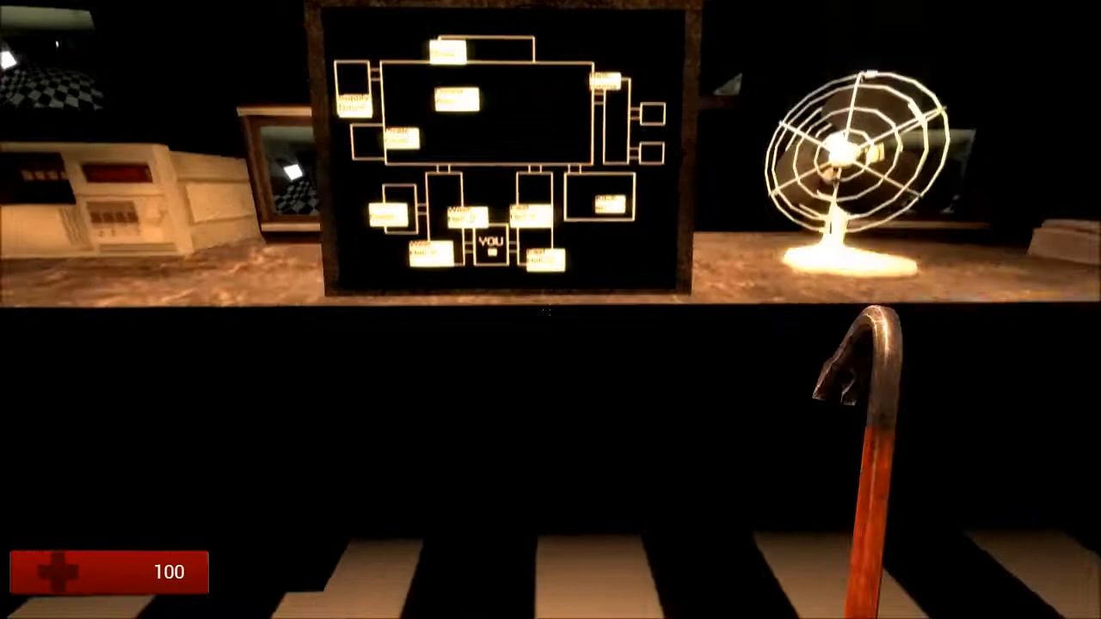
mouse_move(550, 310)
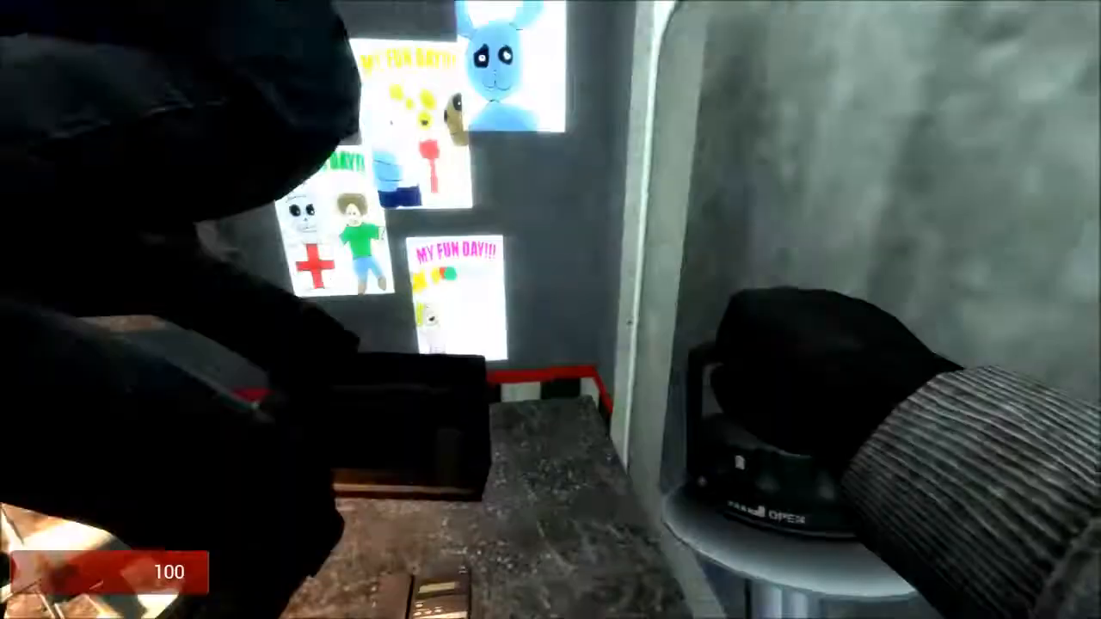
mouse_move(550, 309)
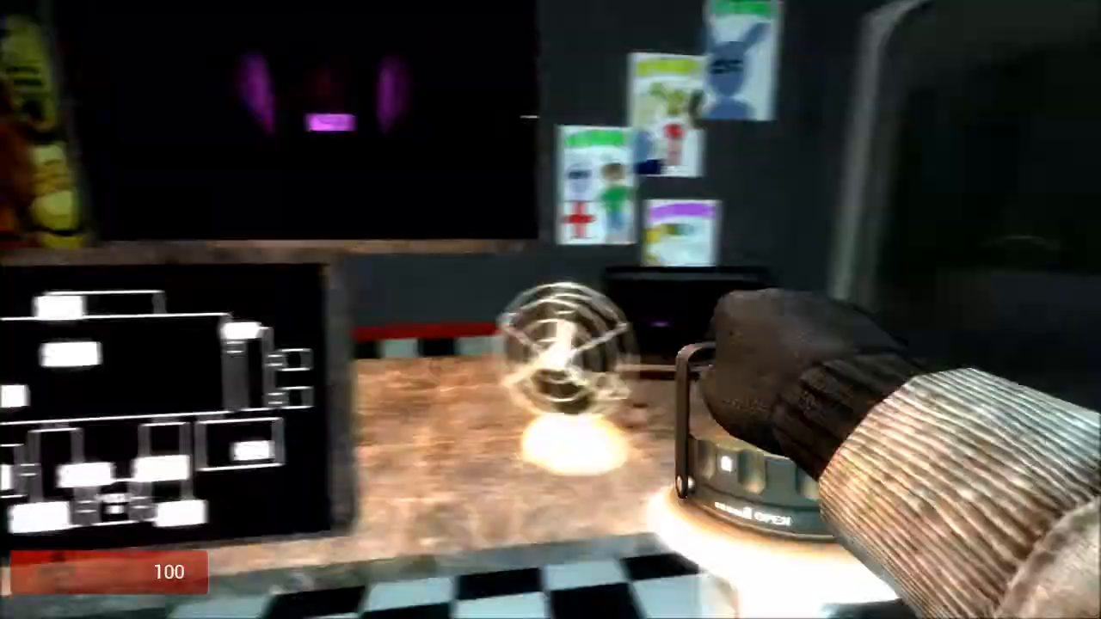
mouse_move(550, 310)
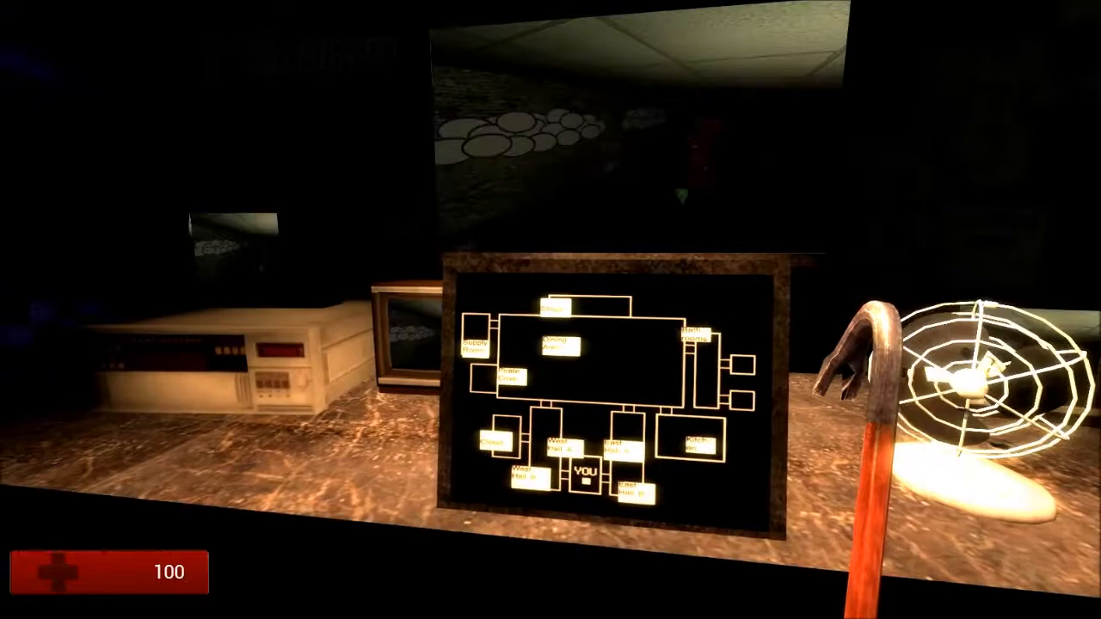
mouse_move(550, 309)
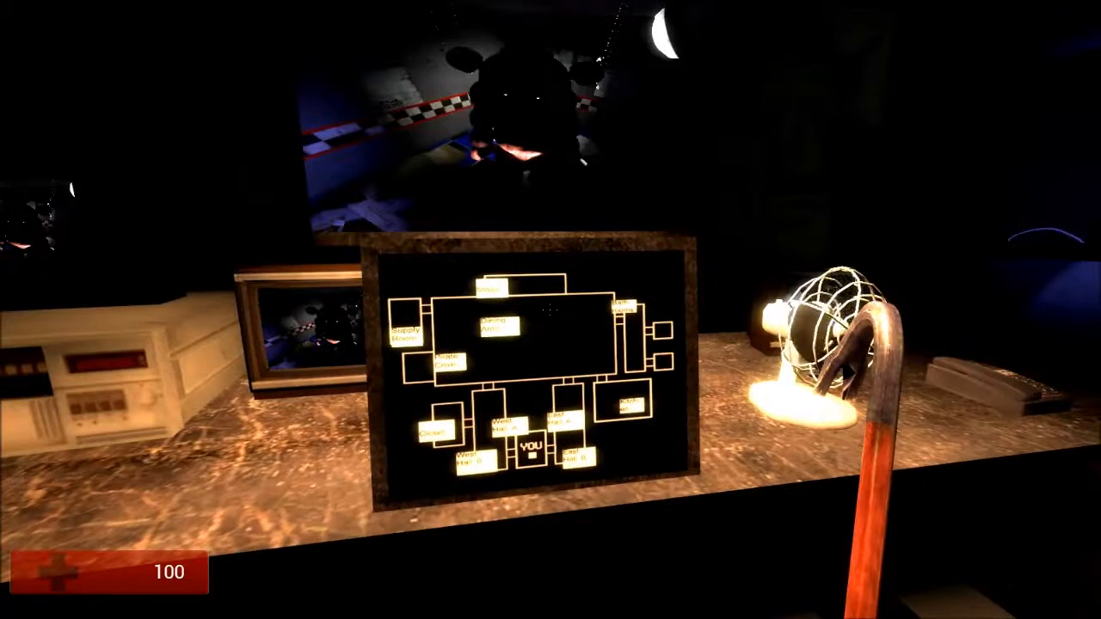
mouse_move(551, 309)
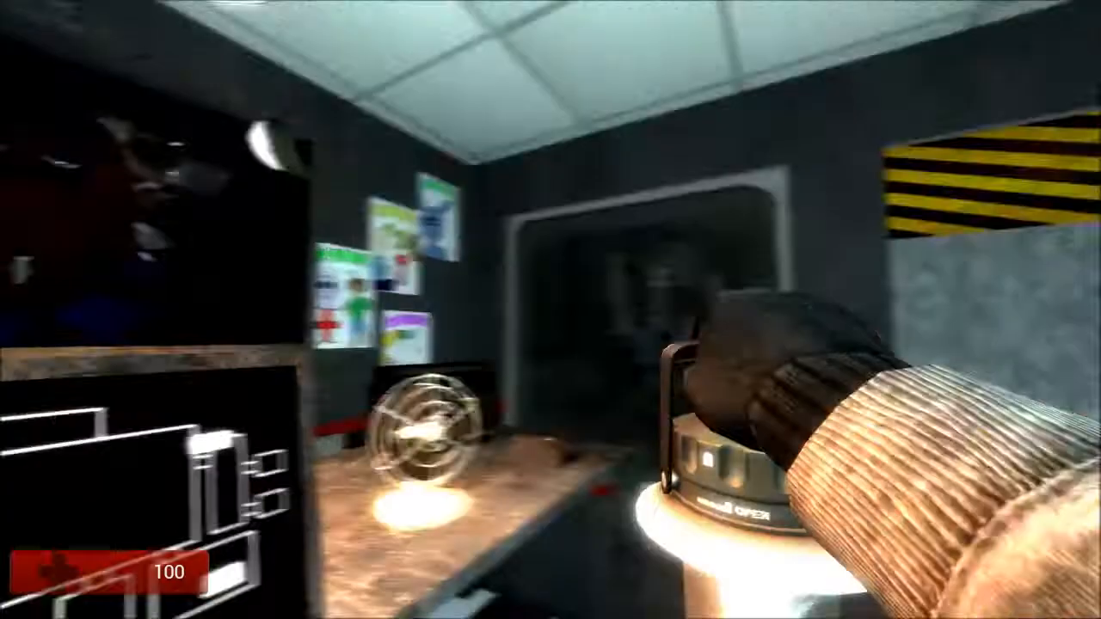
mouse_move(551, 310)
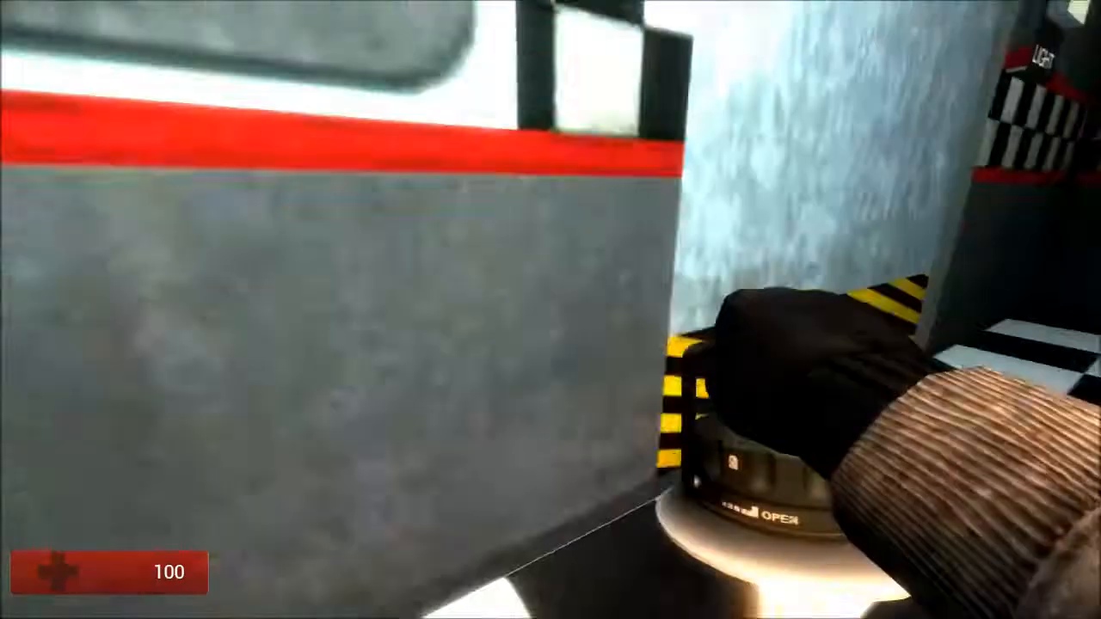
mouse_move(550, 310)
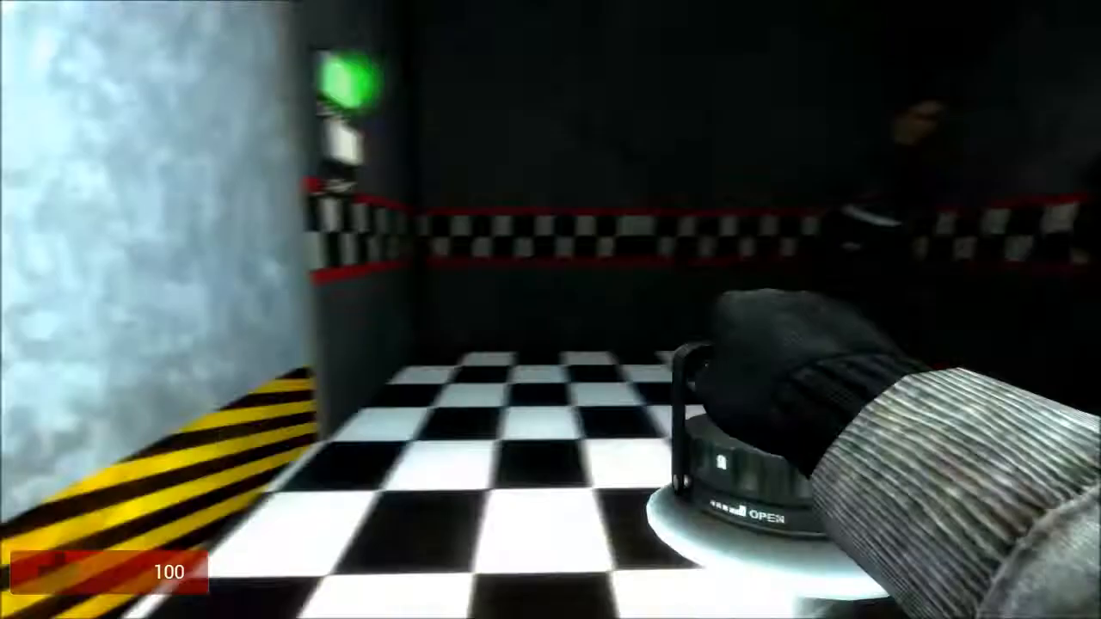
mouse_move(551, 310)
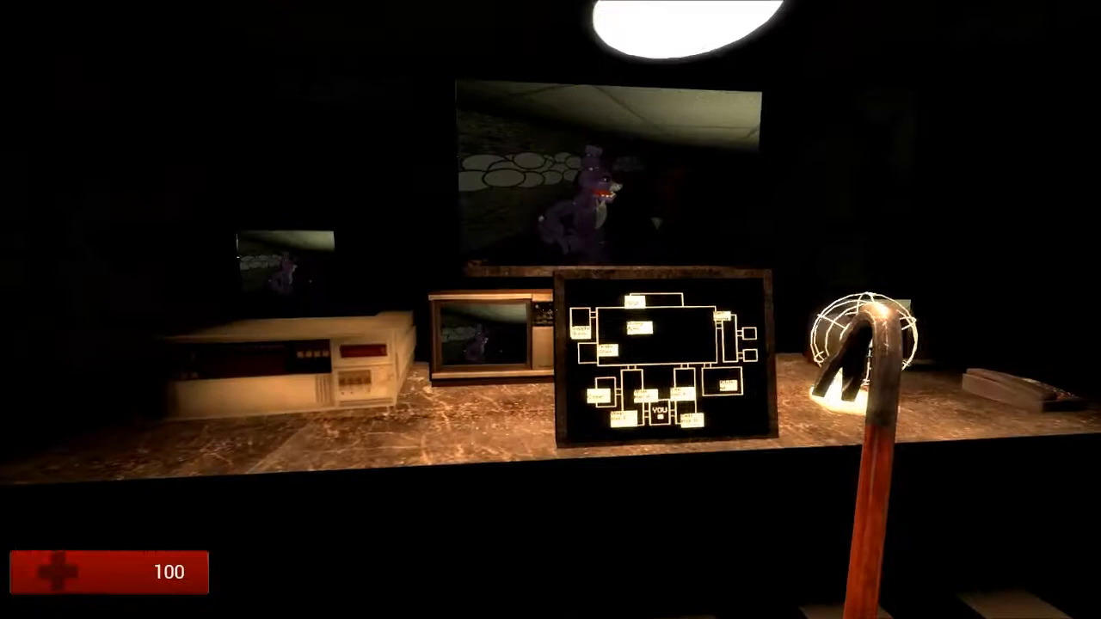
mouse_move(551, 309)
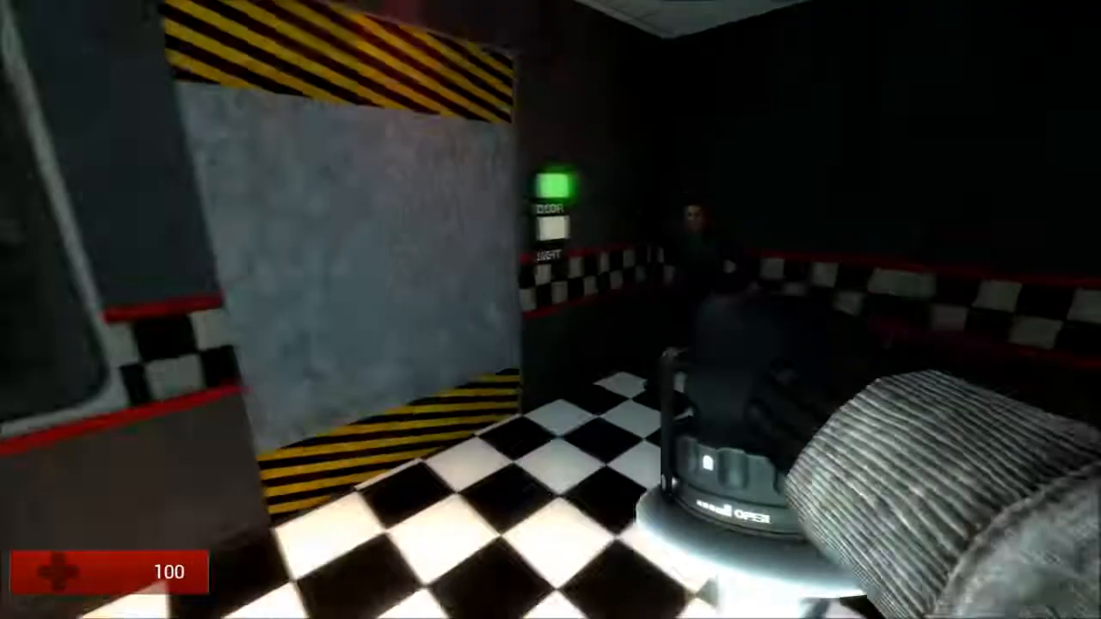
mouse_move(550, 310)
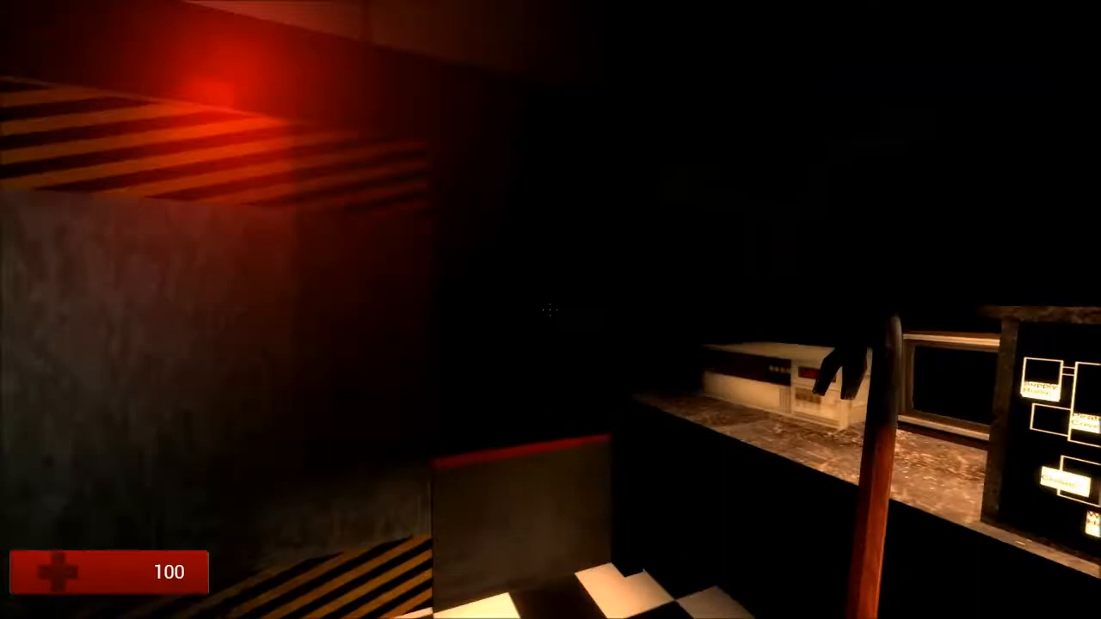
mouse_move(551, 310)
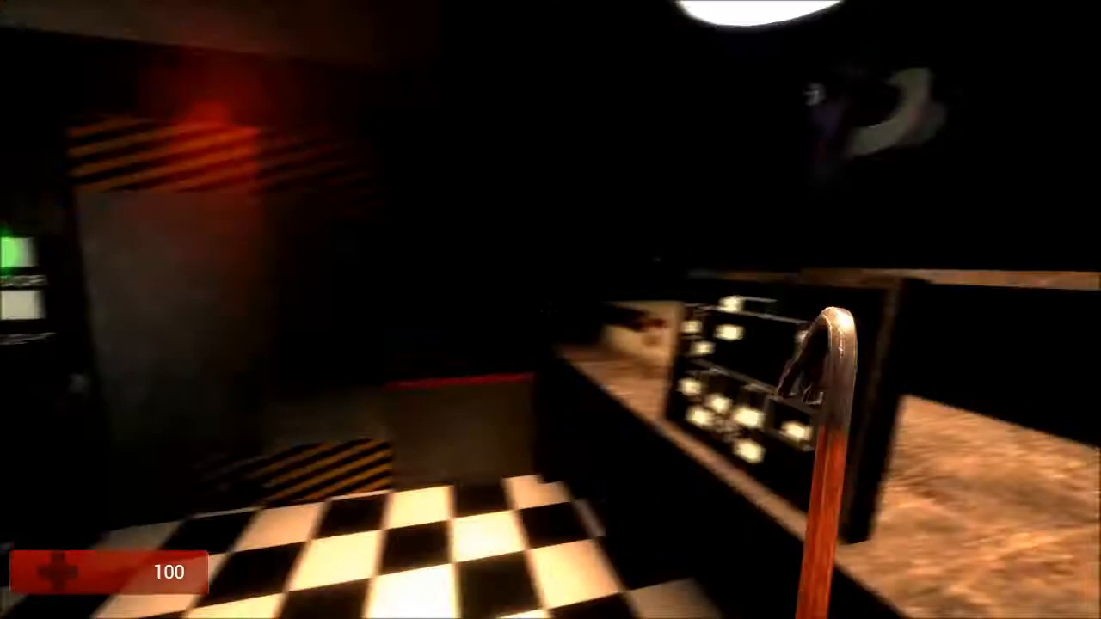
mouse_move(551, 309)
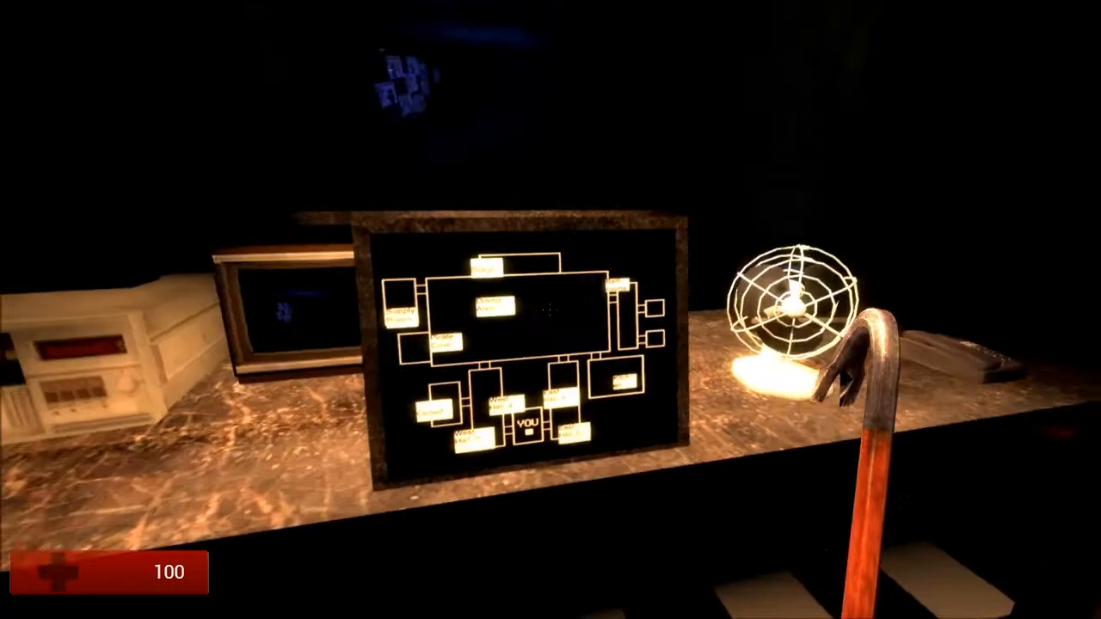
mouse_move(551, 309)
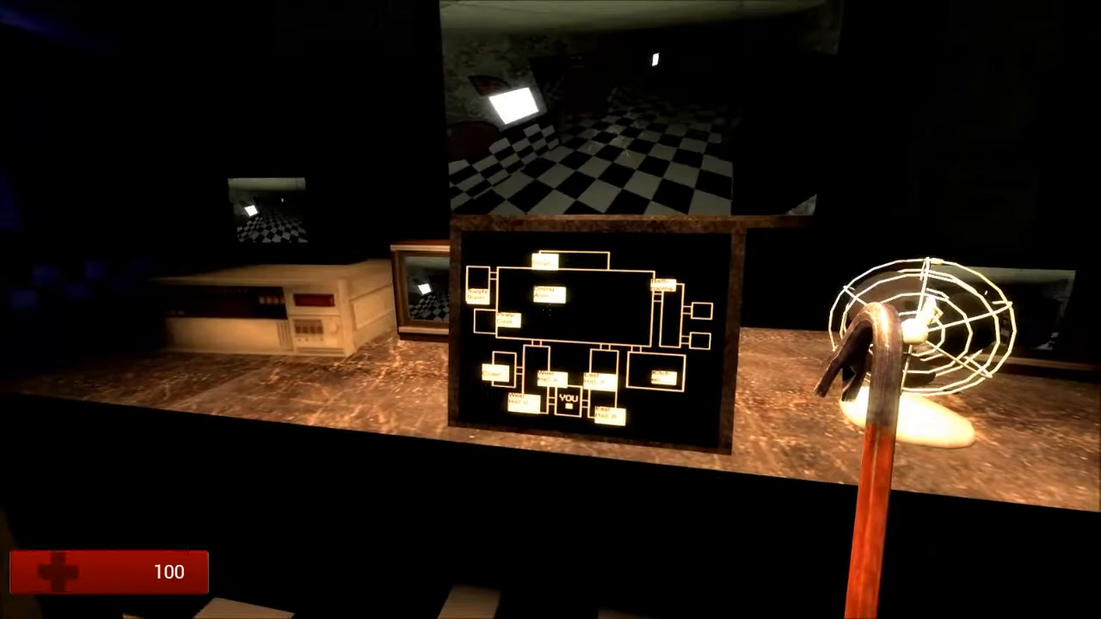
mouse_move(550, 309)
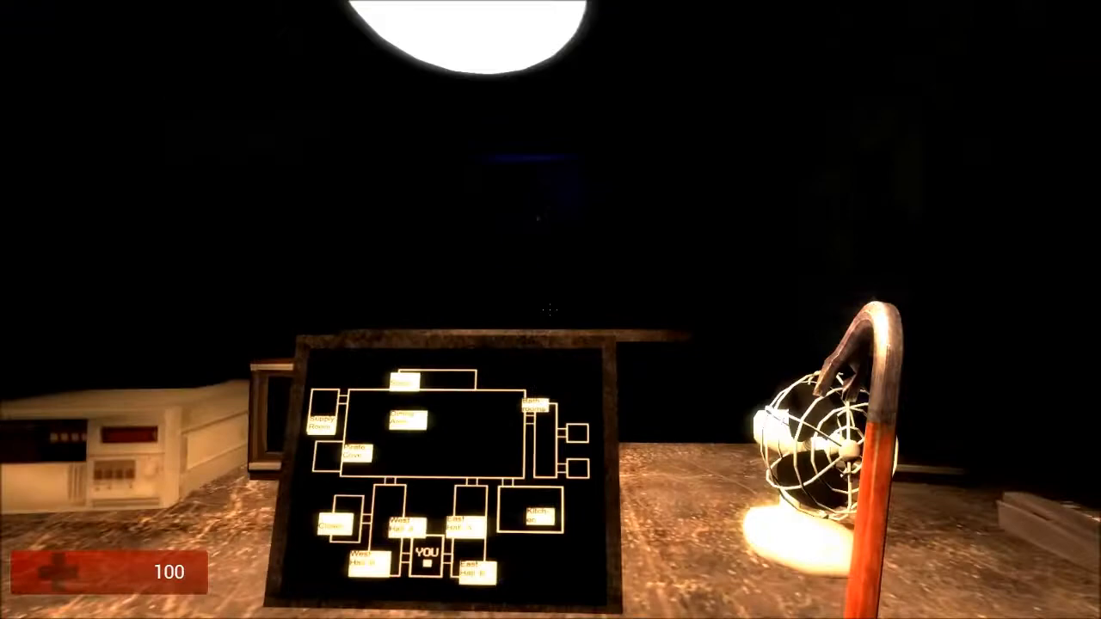
mouse_move(550, 310)
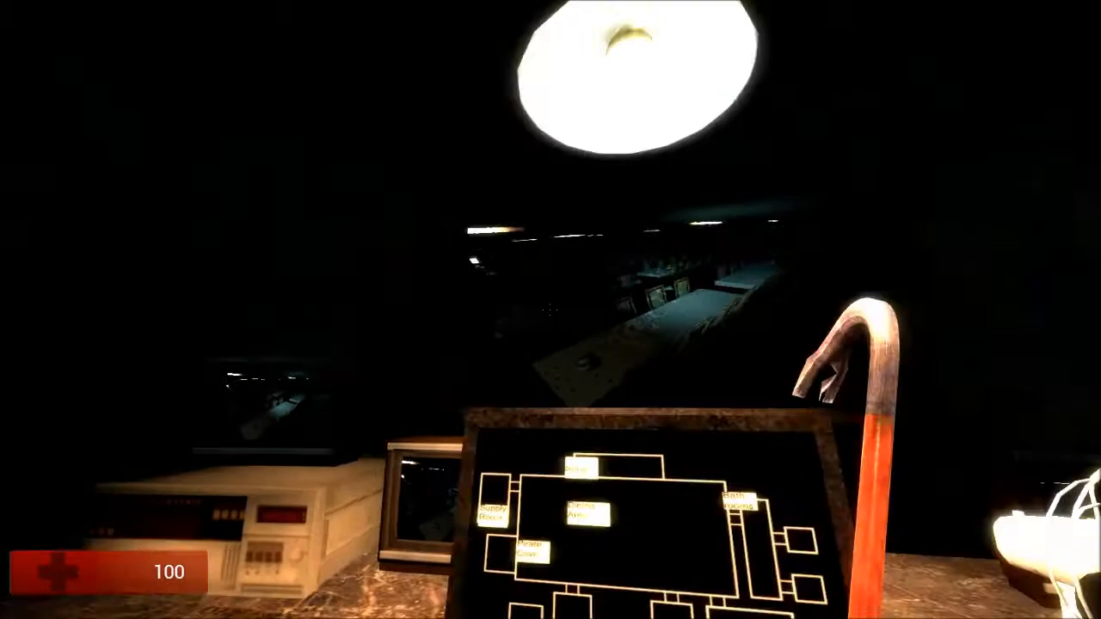
mouse_move(550, 310)
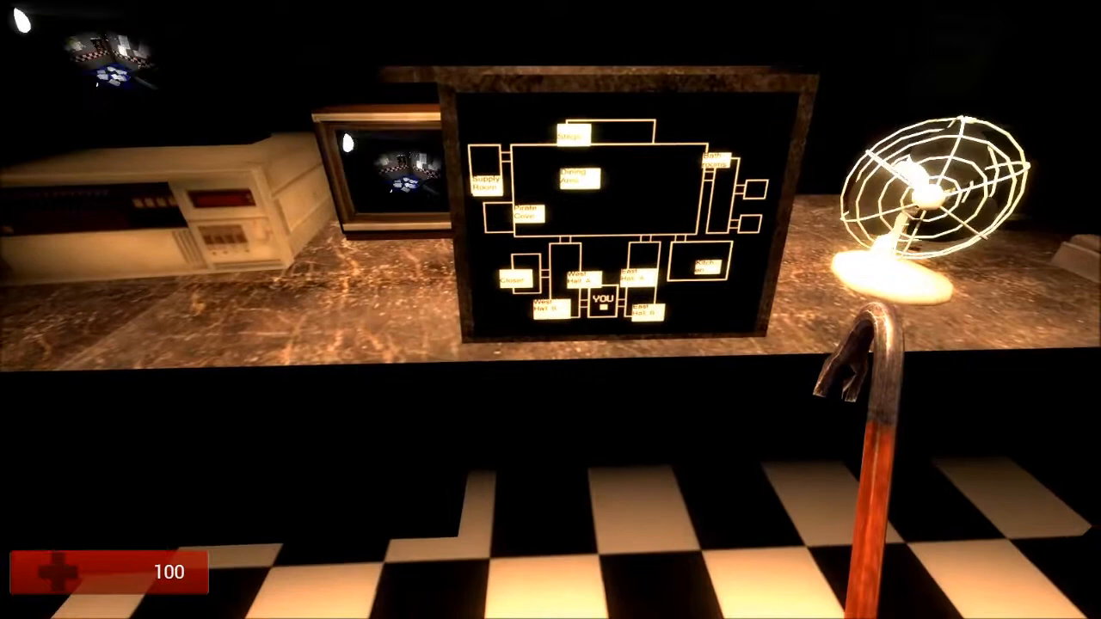
mouse_move(551, 258)
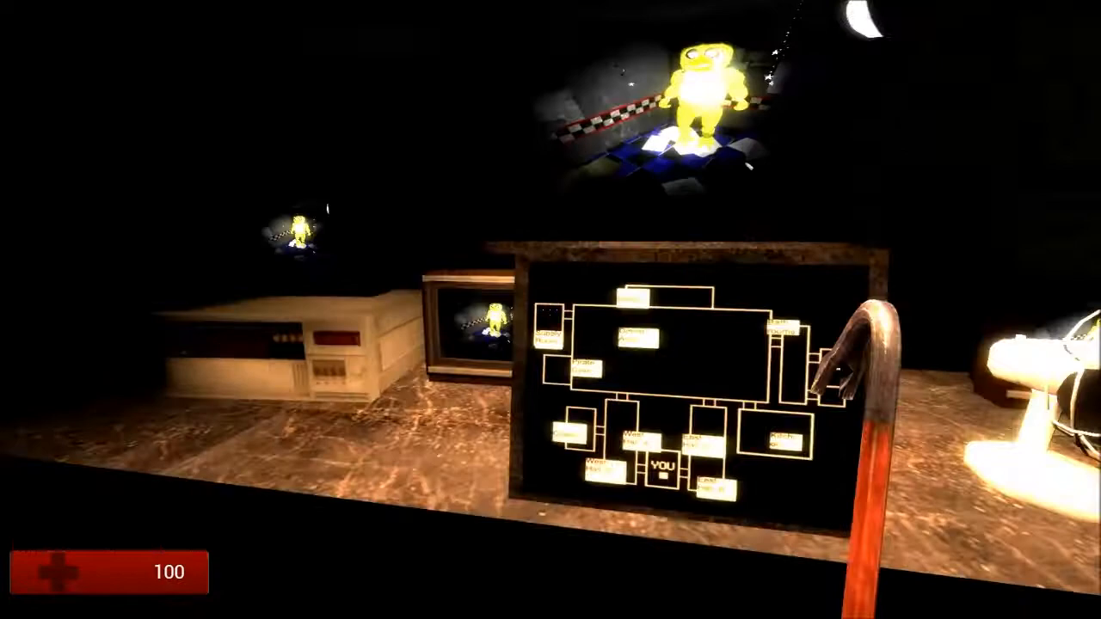
mouse_move(551, 310)
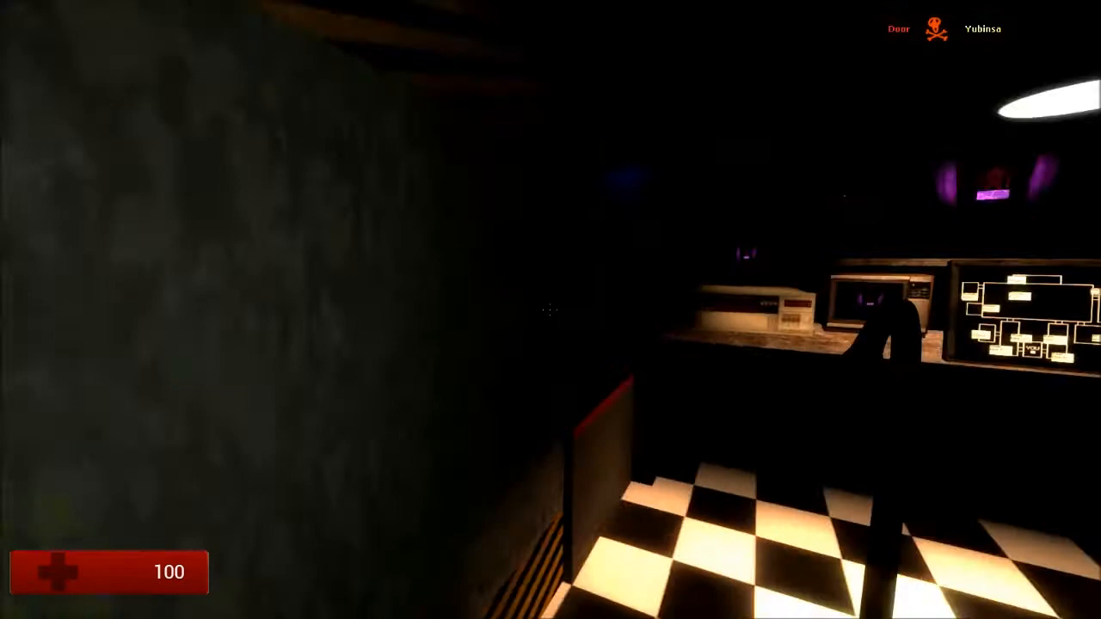
mouse_move(550, 310)
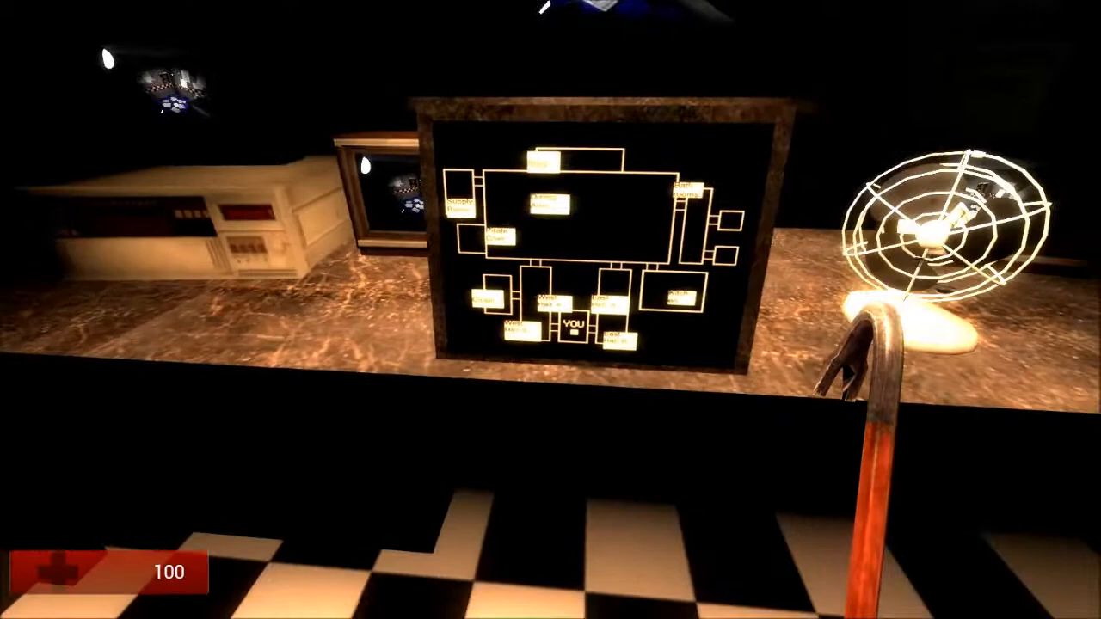
mouse_move(551, 310)
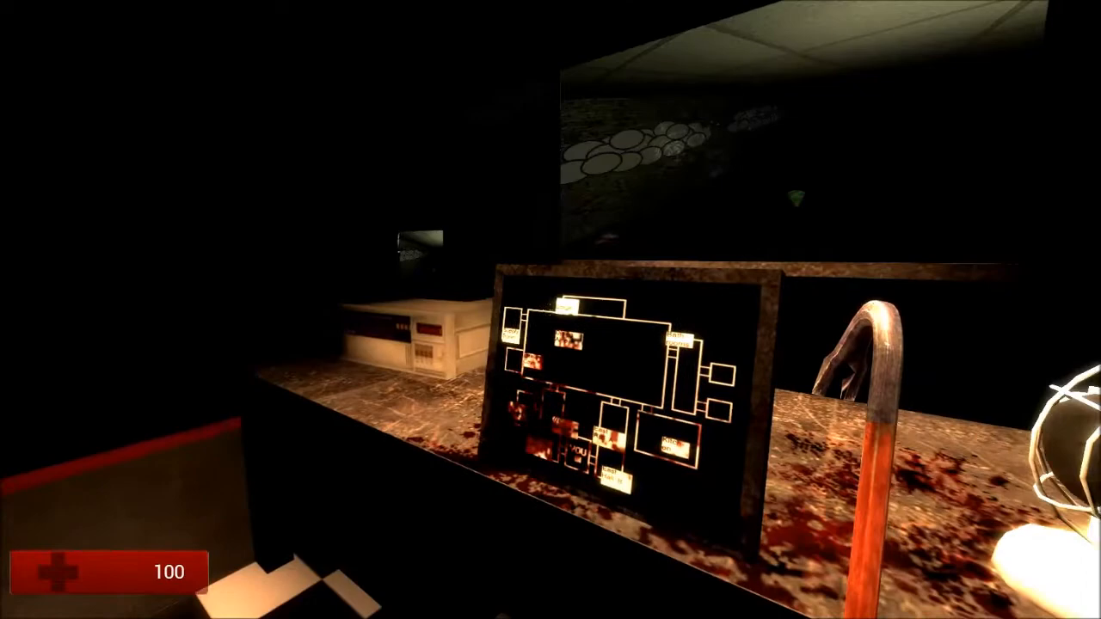
mouse_move(550, 309)
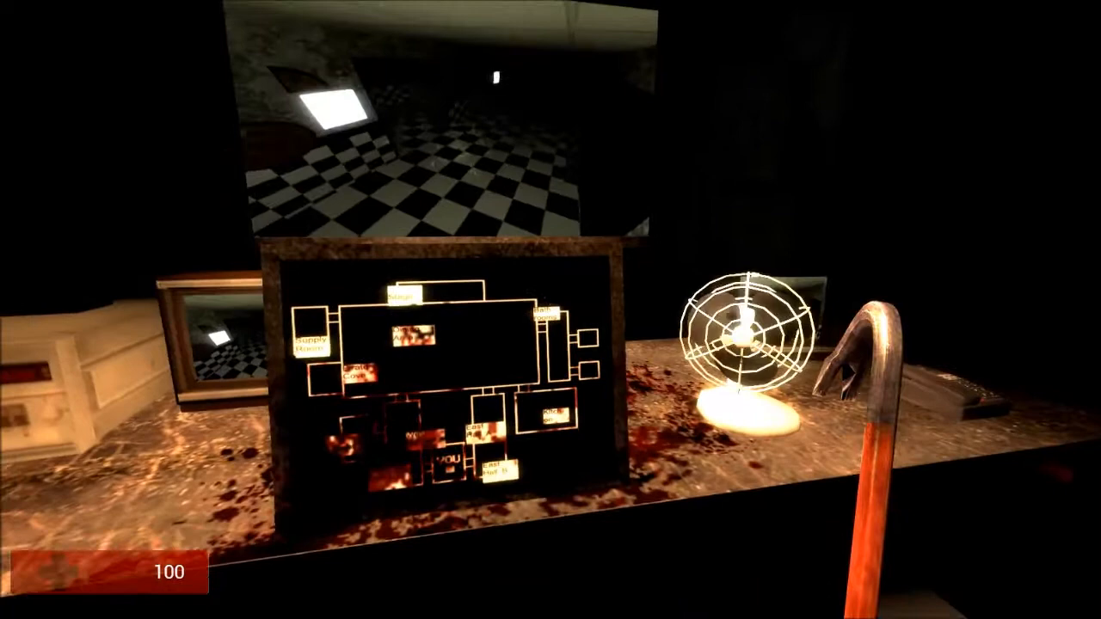
mouse_move(551, 310)
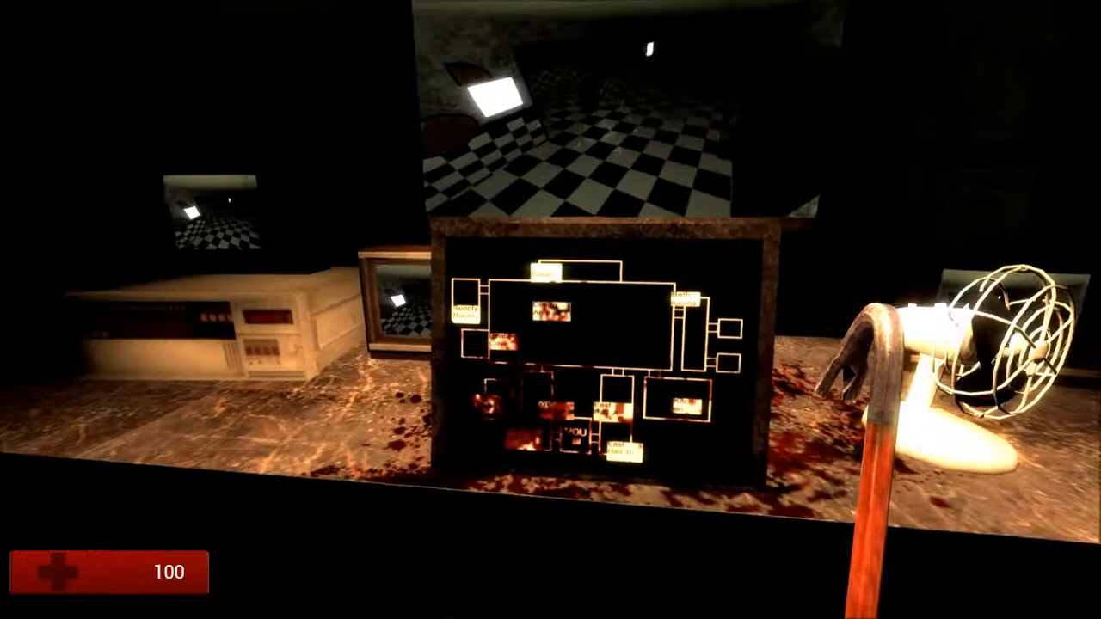